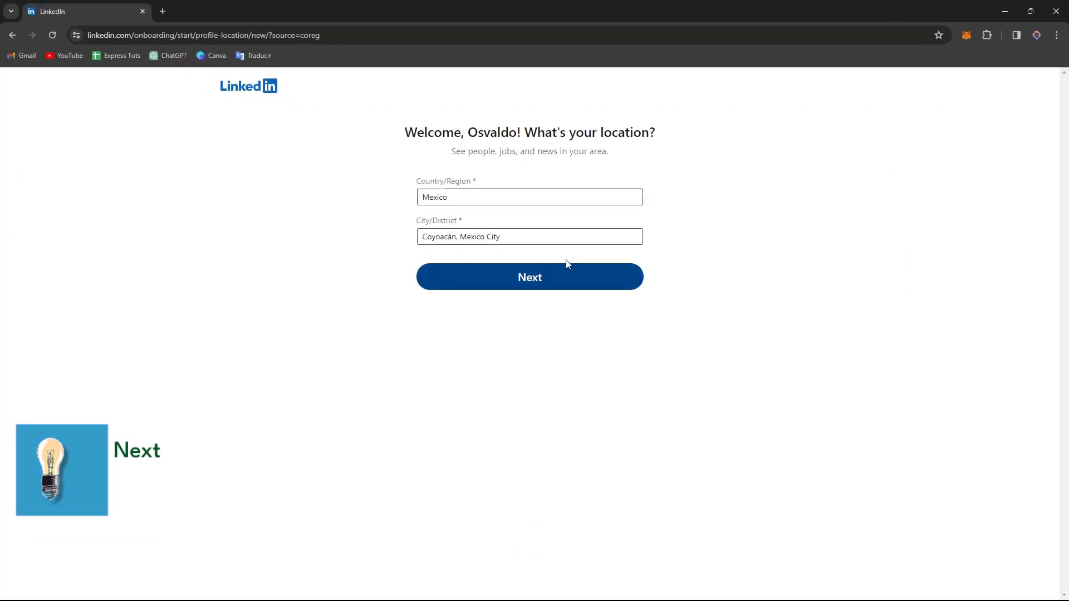
Confirm Mexico and Coyoacán, Mexico City as the location and continue.
left_click(530, 276)
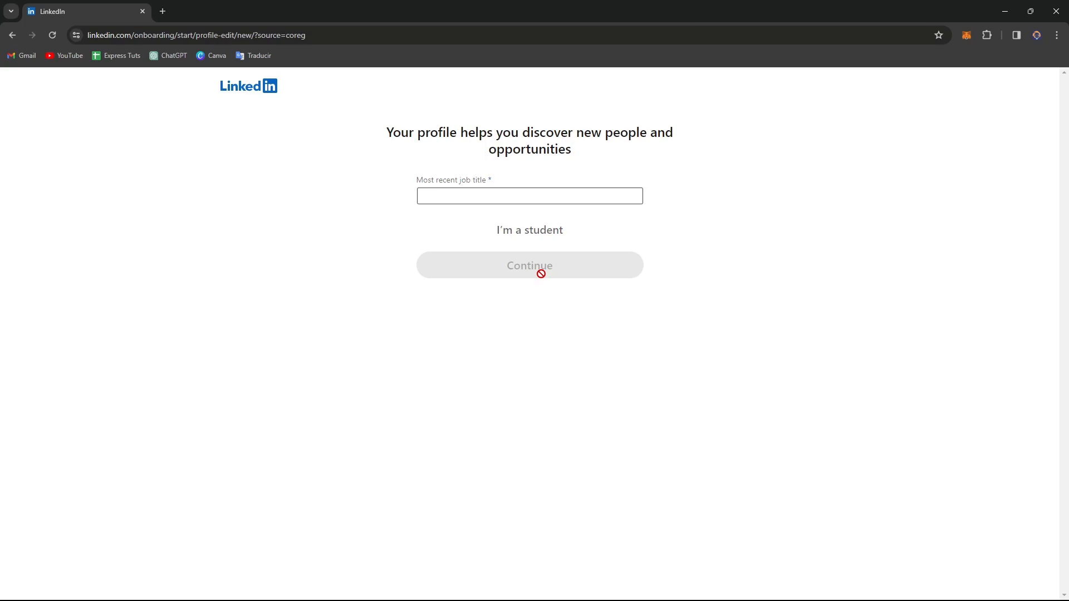
mouse_move(481, 150)
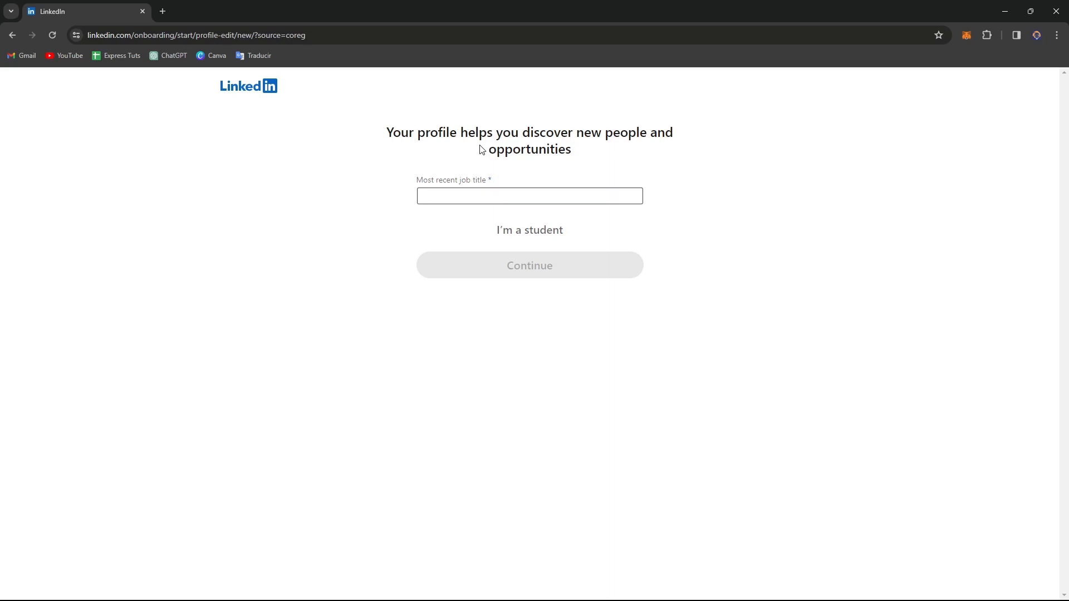
Enter 'Editor' as the most recent job title and 'Freelancing' as the company.
left_click(530, 195)
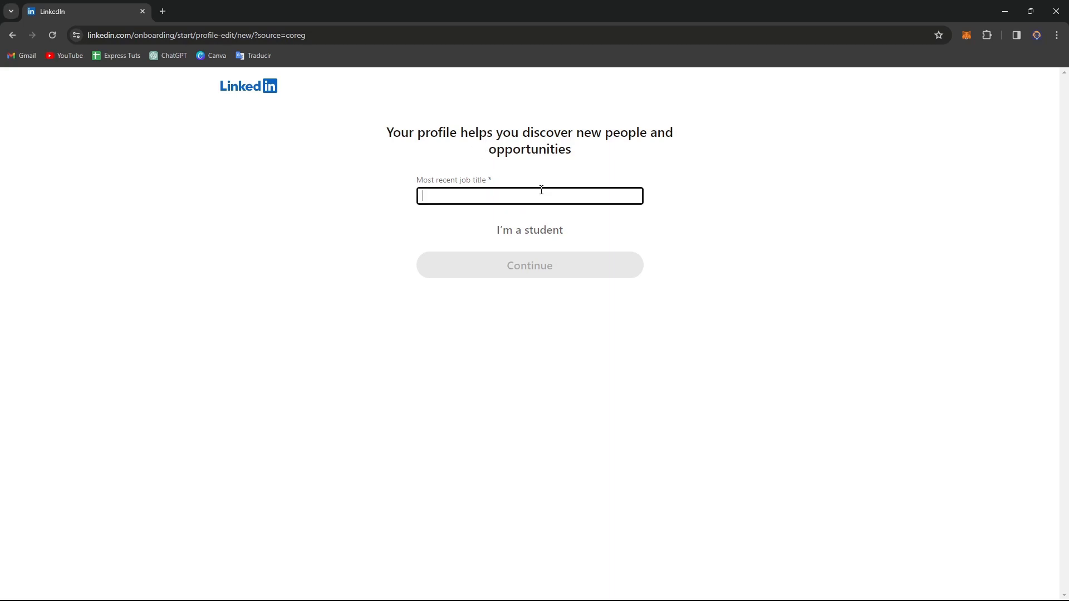
left_click_drag(458, 133, 613, 132)
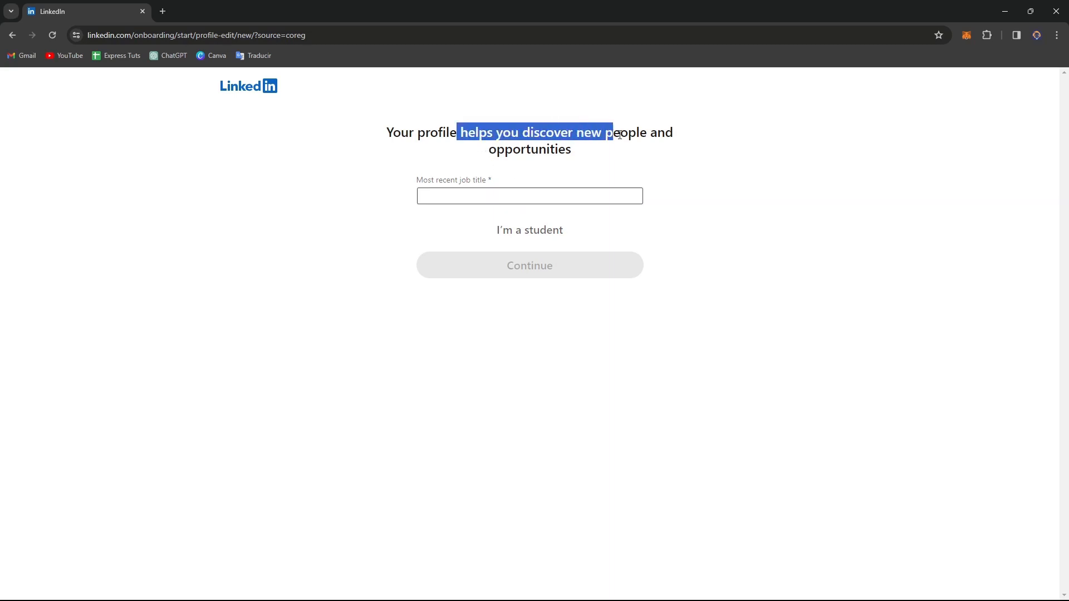
left_click(530, 195)
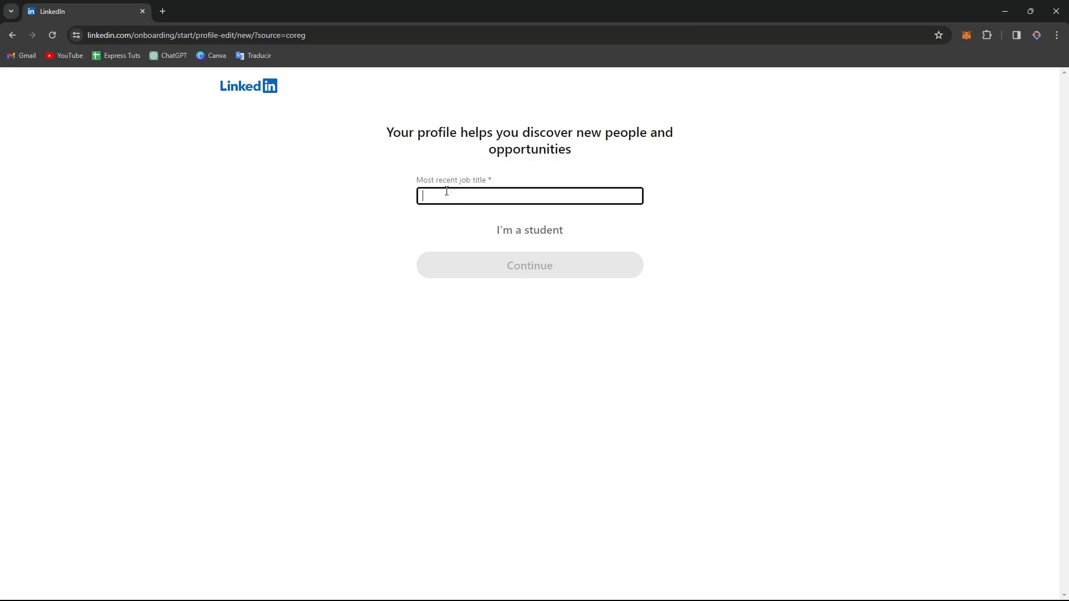
type("Editor")
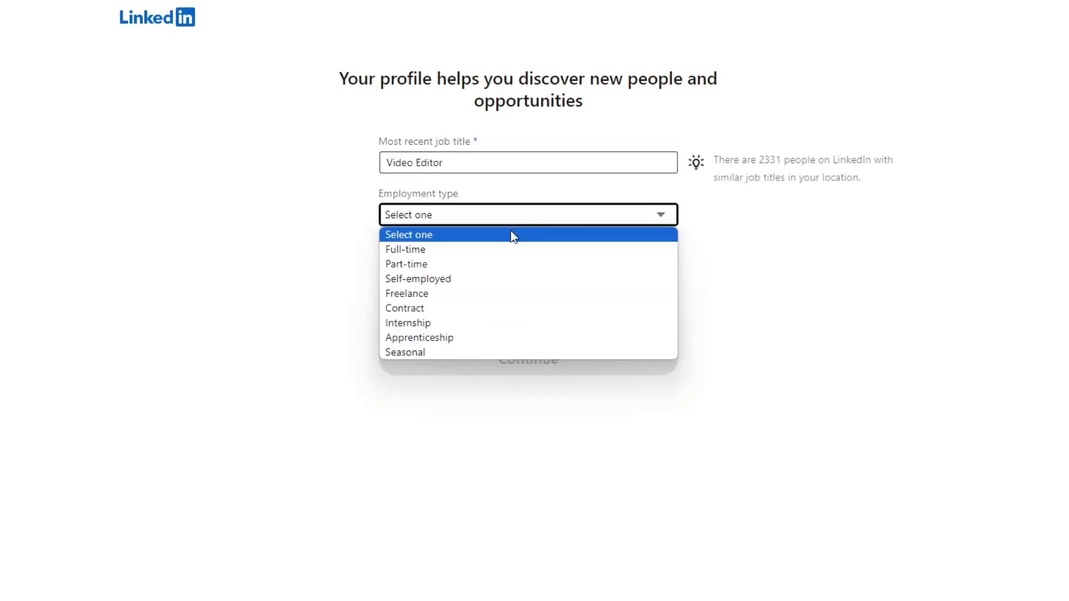
mouse_move(483, 300)
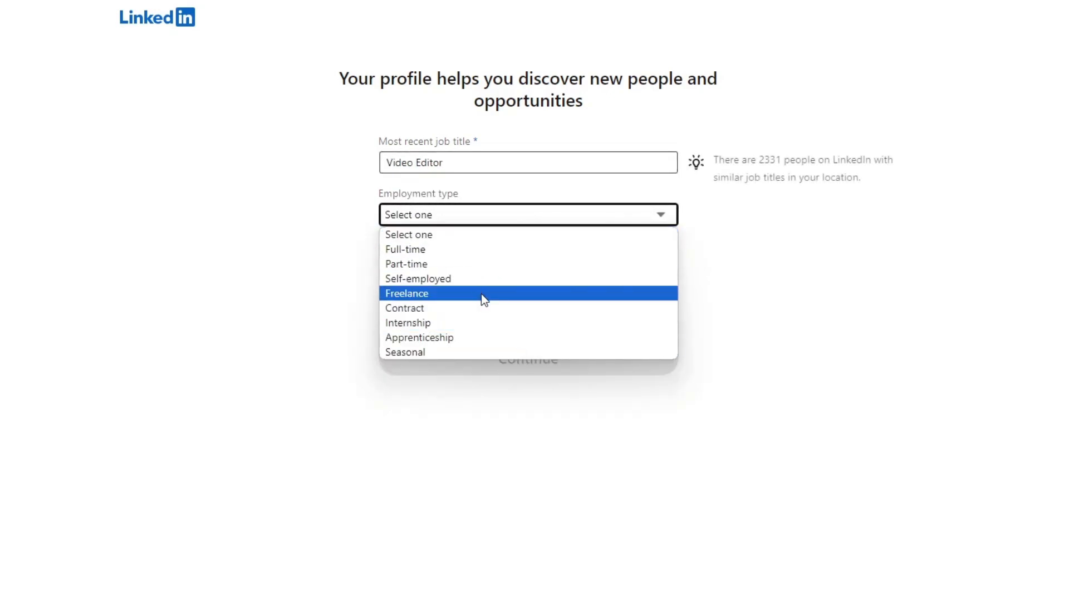
left_click(407, 294)
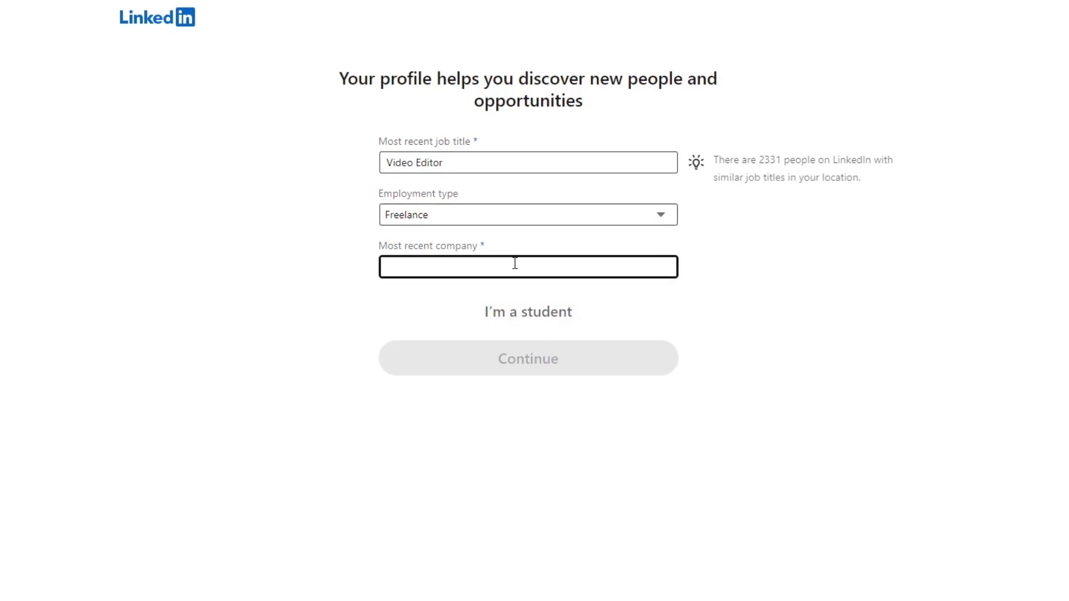
type("Freelancing")
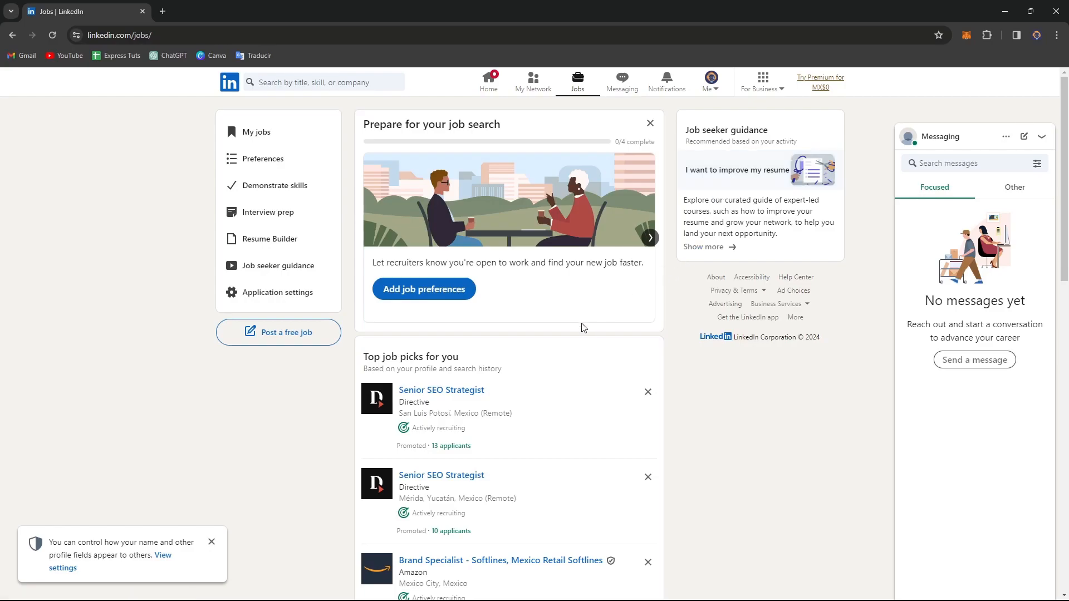
mouse_move(459, 367)
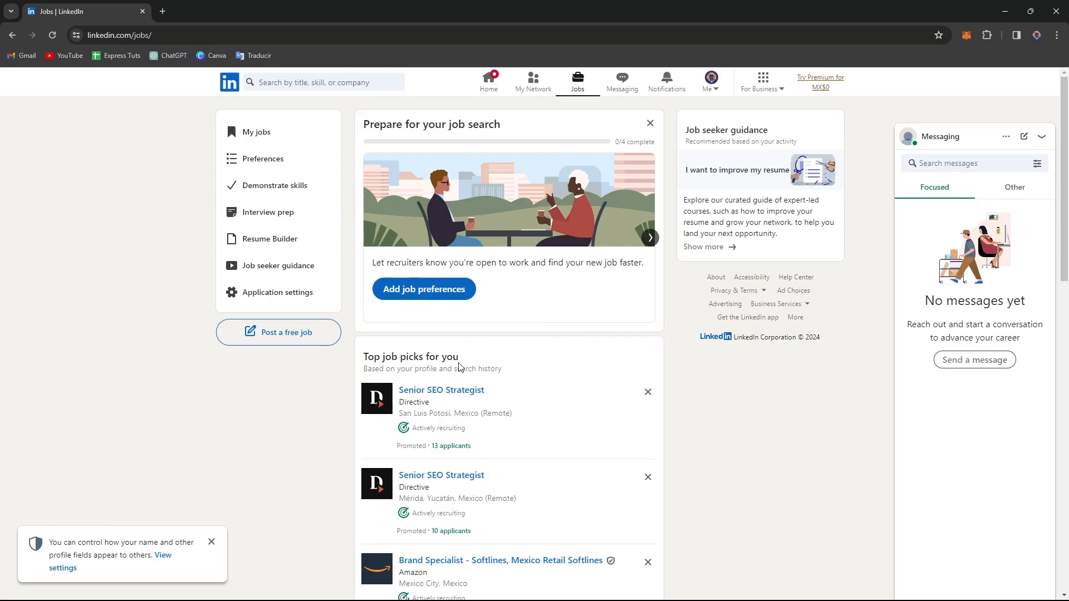
mouse_move(722, 91)
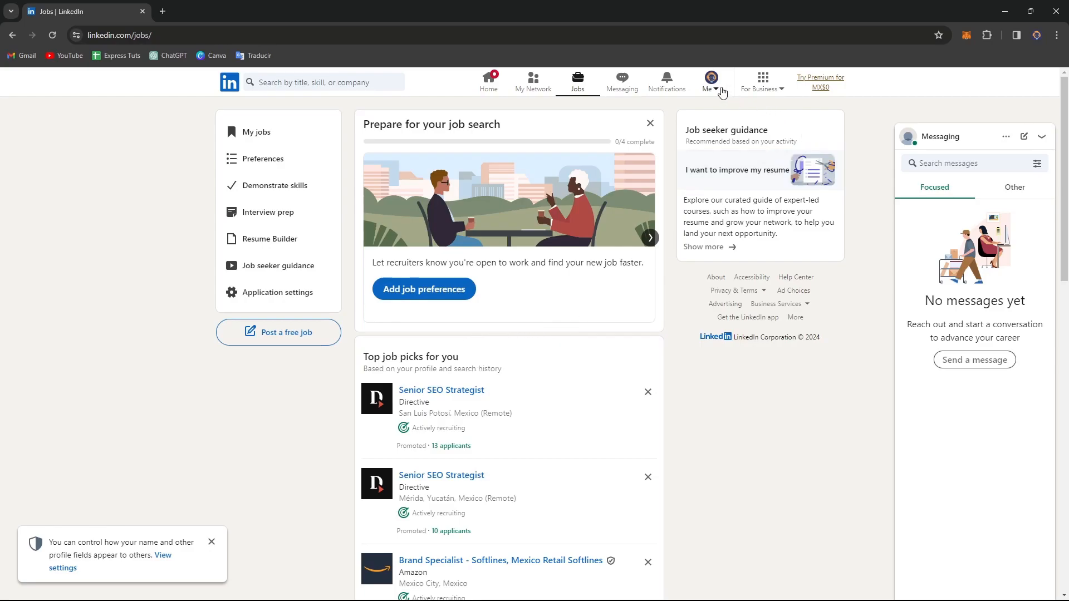
Open your own profile page from the Me menu.
left_click(711, 81)
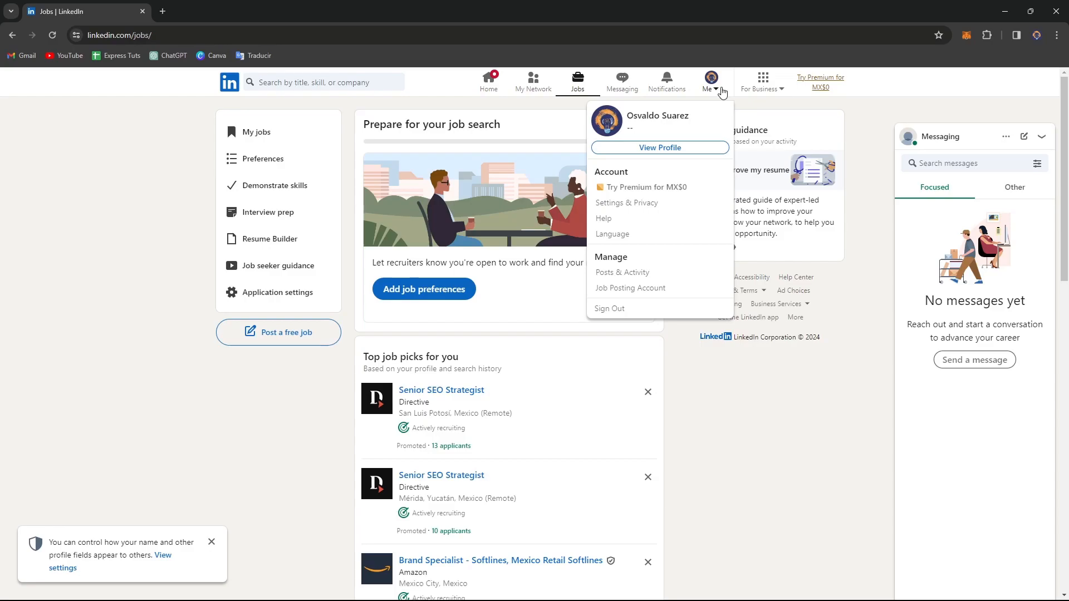
mouse_move(643, 149)
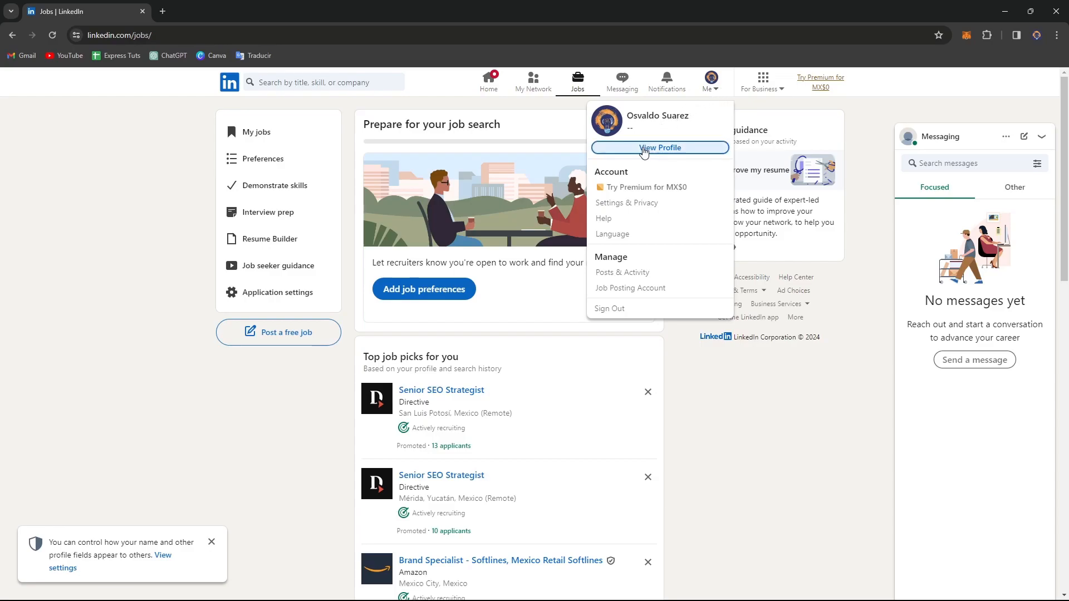
left_click(659, 147)
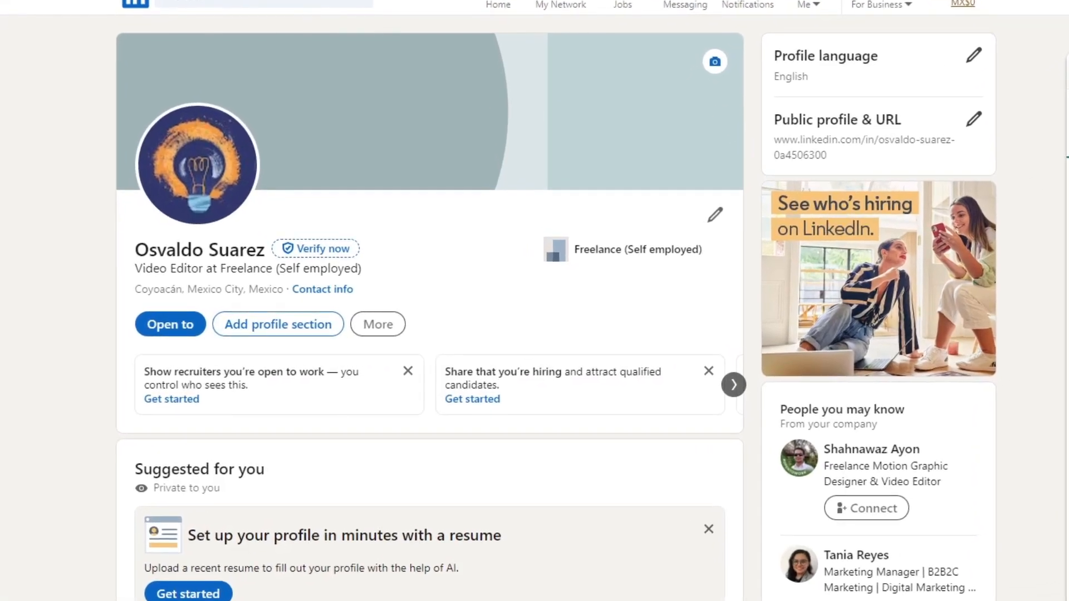
left_click(805, 5)
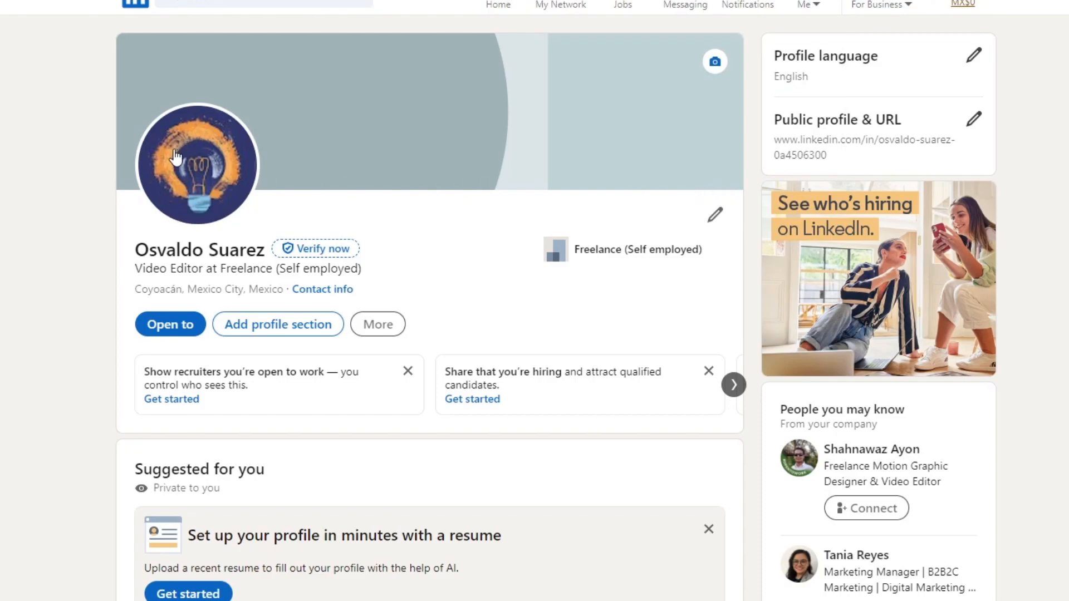
mouse_move(727, 80)
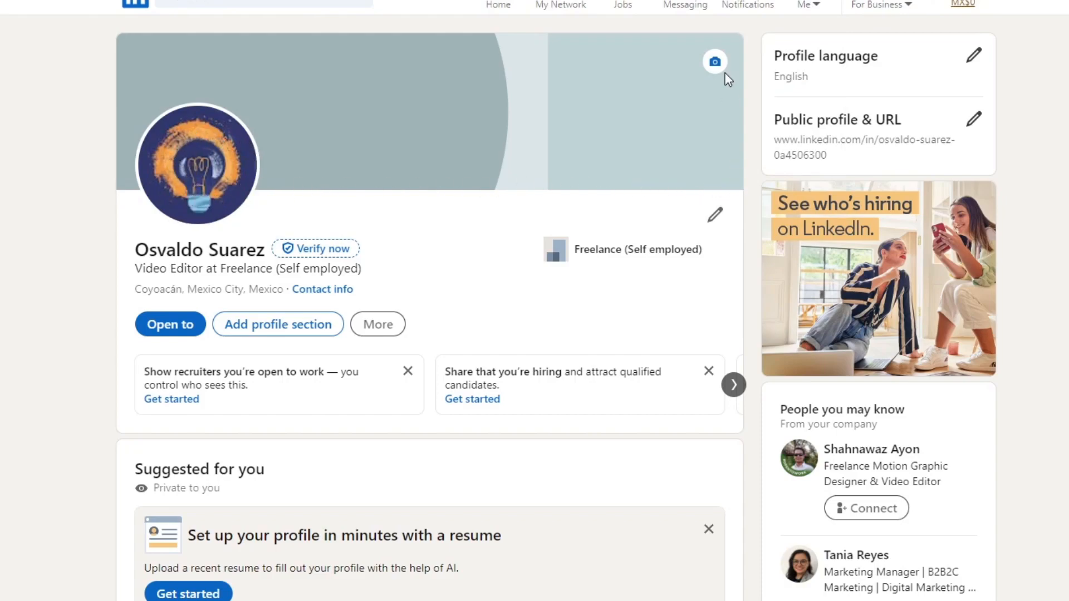
Start changing the profile cover background image.
left_click(715, 61)
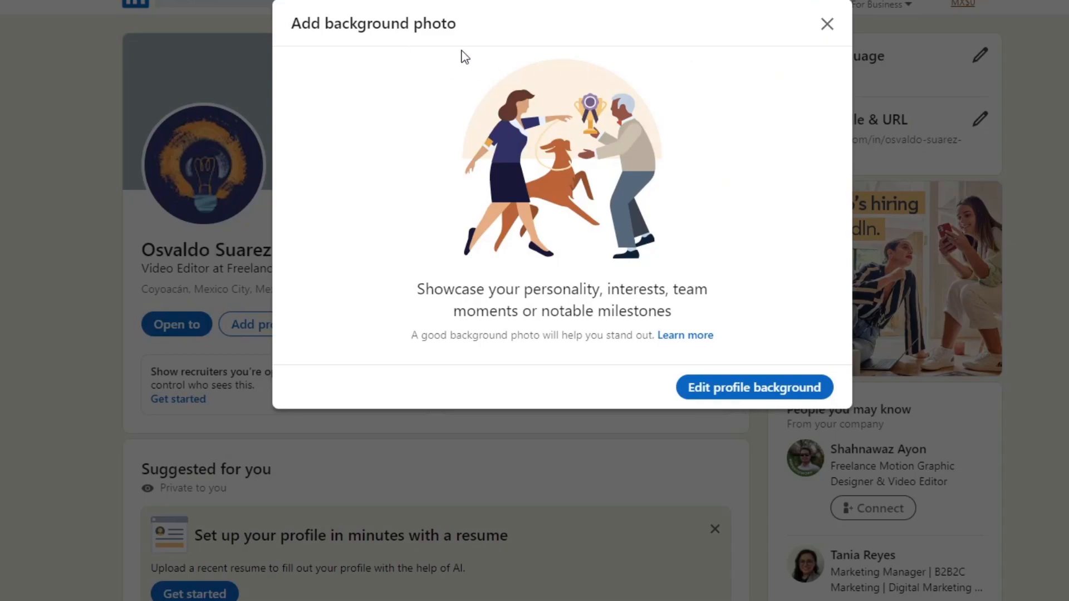
mouse_move(662, 365)
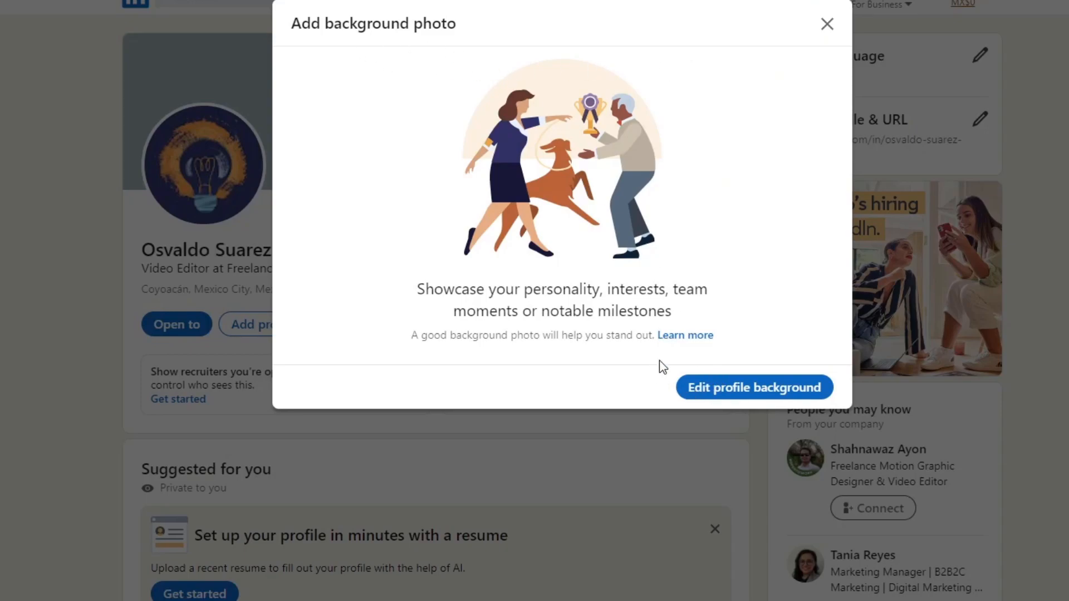
mouse_move(640, 299)
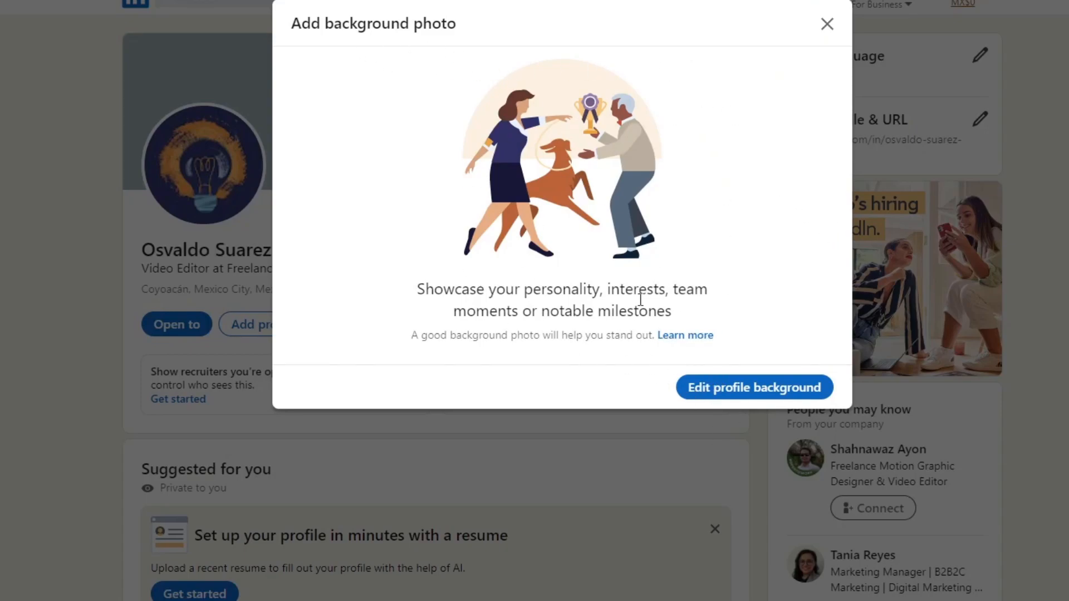
mouse_move(761, 395)
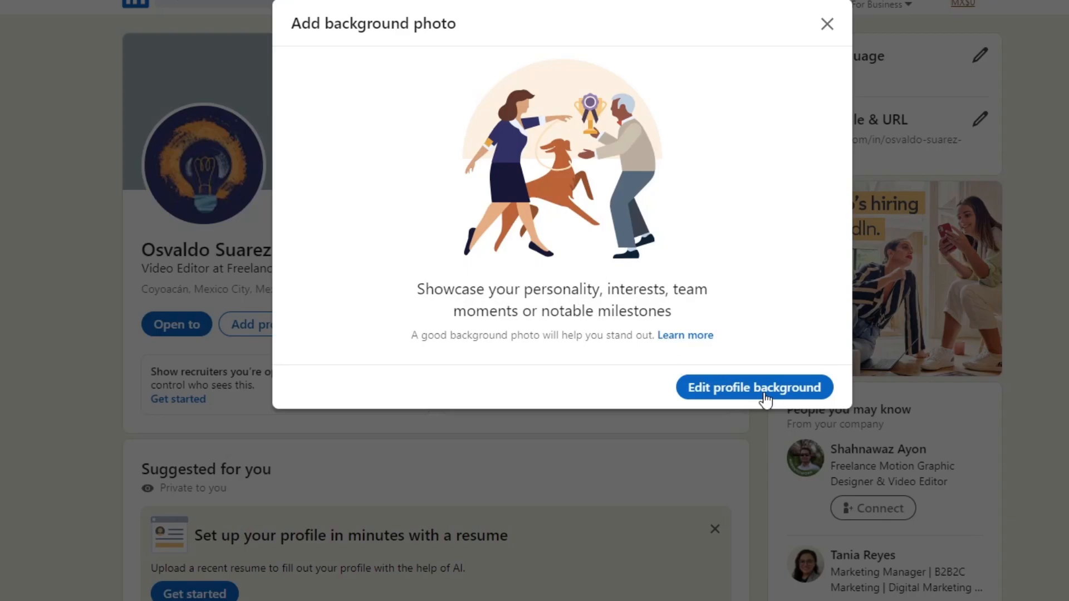
left_click(755, 388)
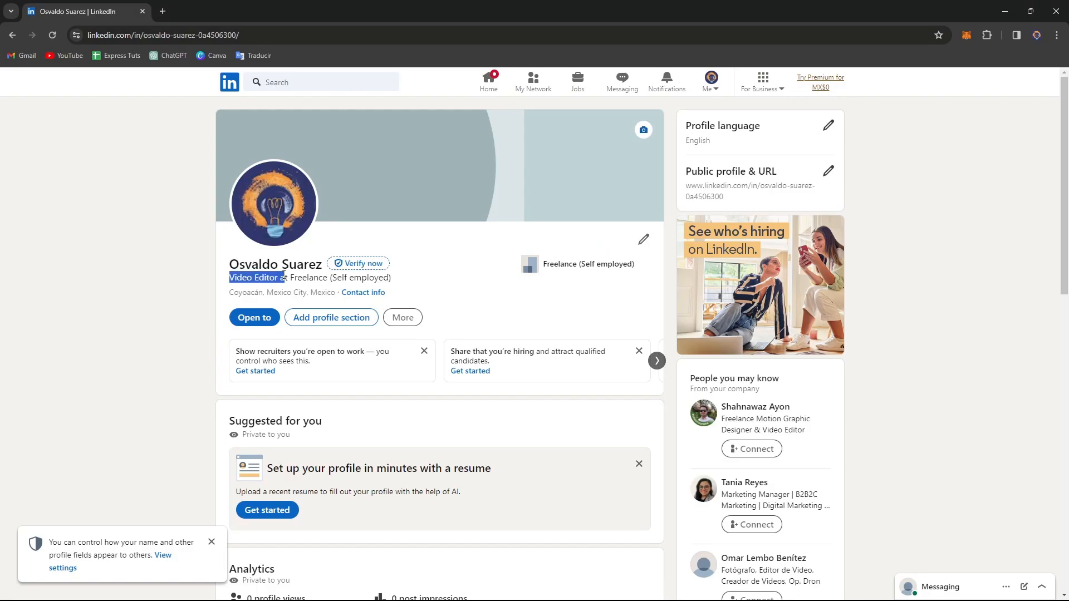
mouse_move(478, 149)
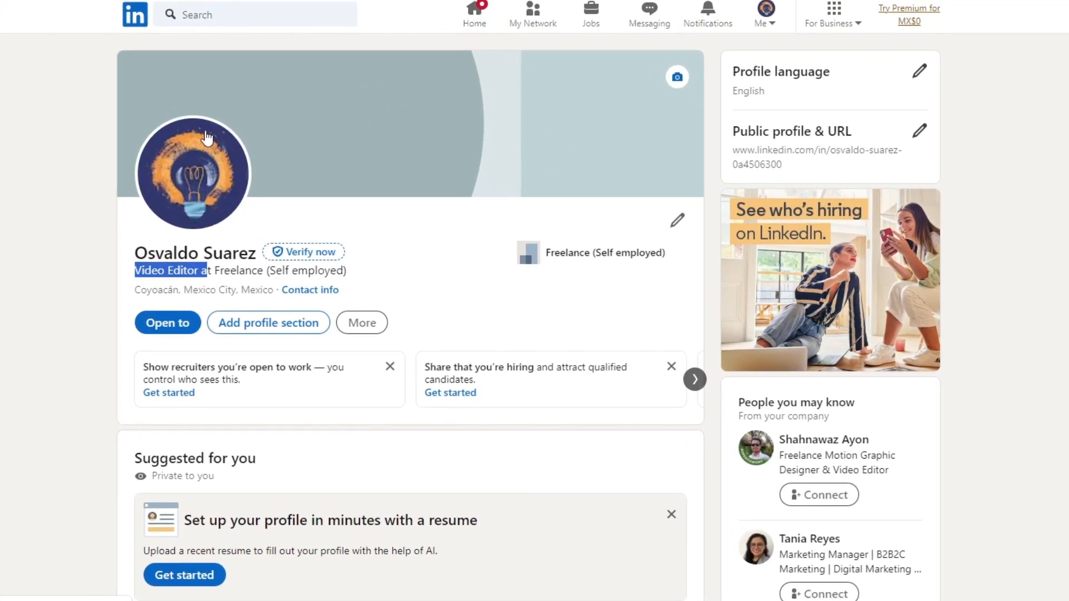
mouse_move(228, 220)
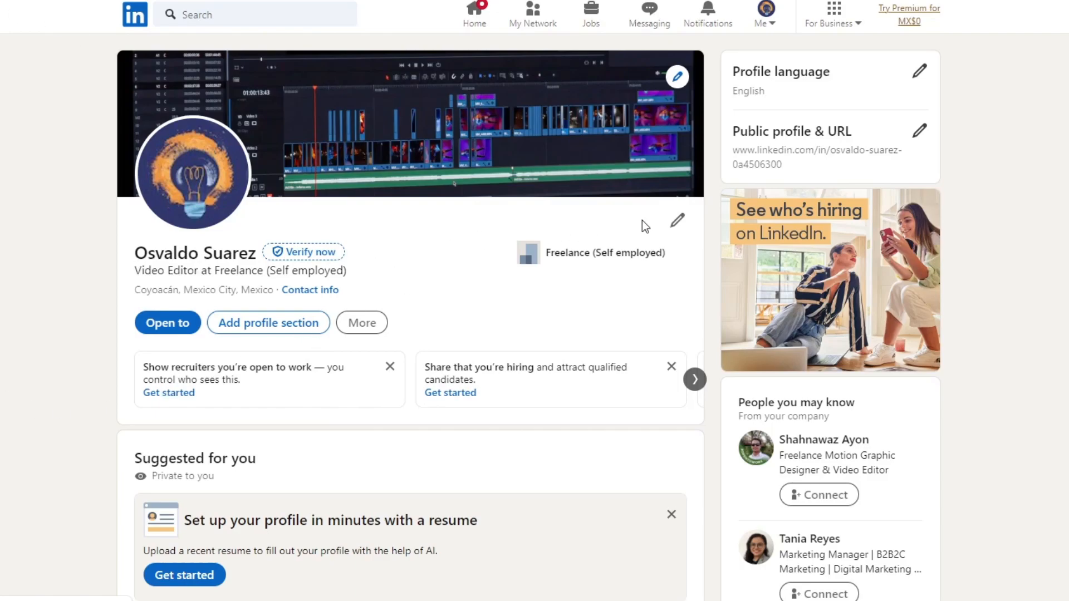
Select the whole Headline text in the intro editor so it can be replaced.
left_click(677, 220)
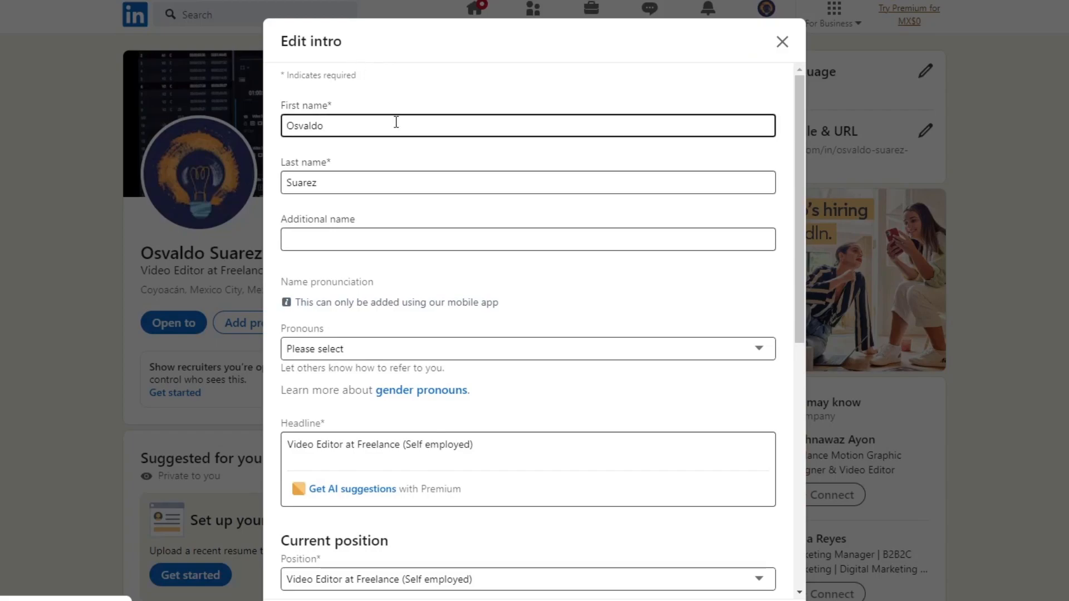
scroll("down", 3)
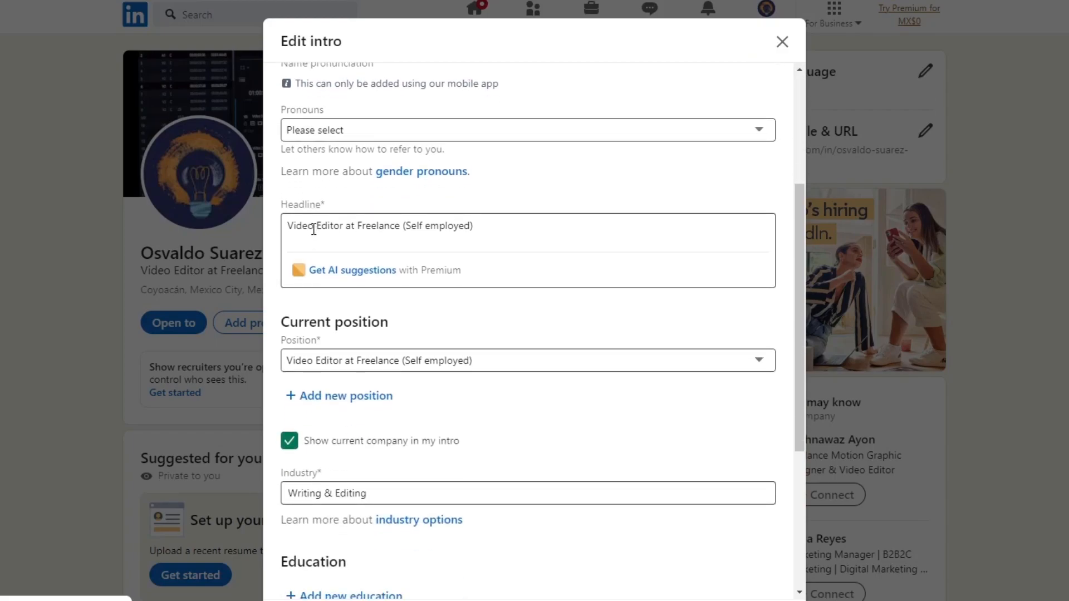
scroll("down", 3)
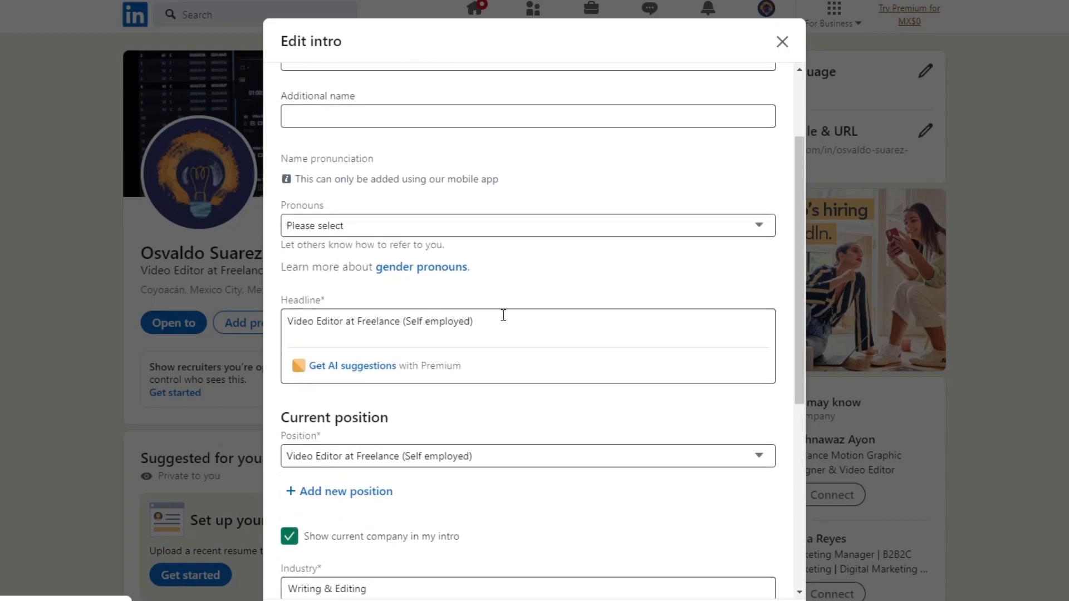
left_click(488, 321)
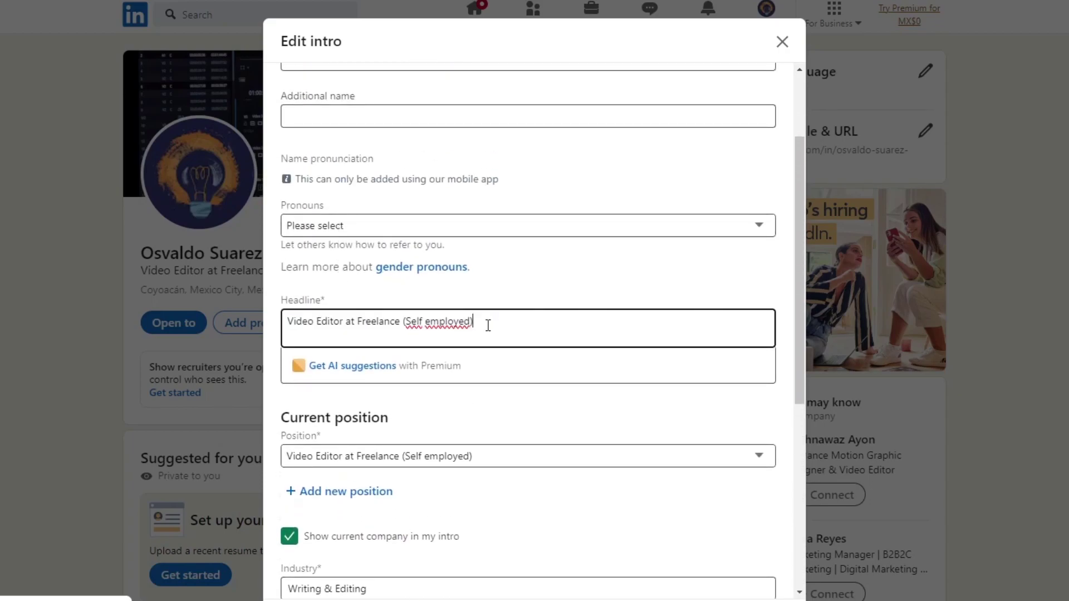
triple_click(381, 321)
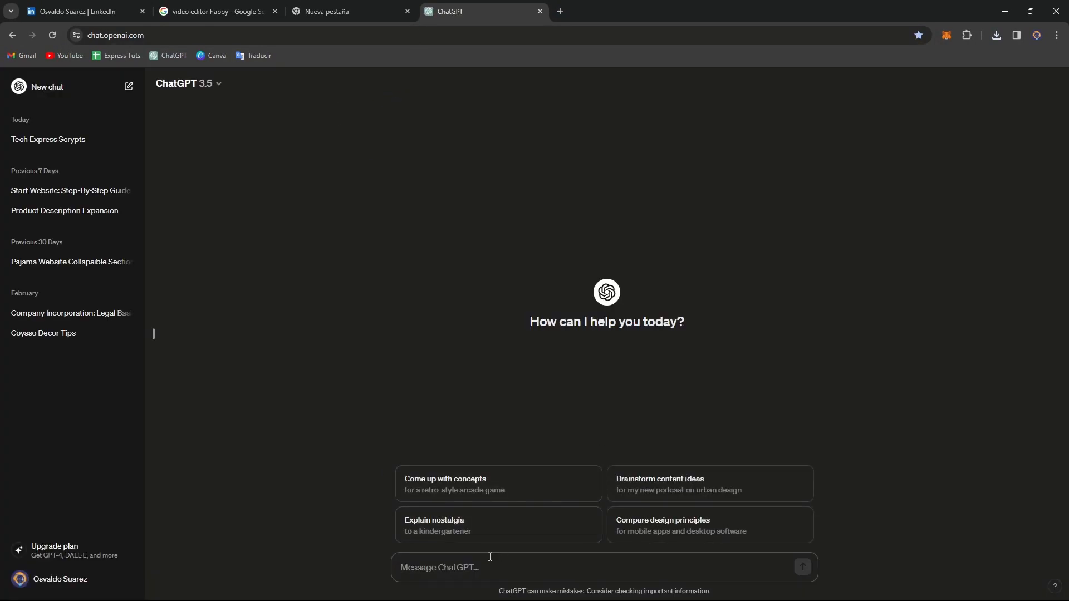
Begin writing a request to ChatGPT for a catchy video-editor headline.
left_click(83, 10)
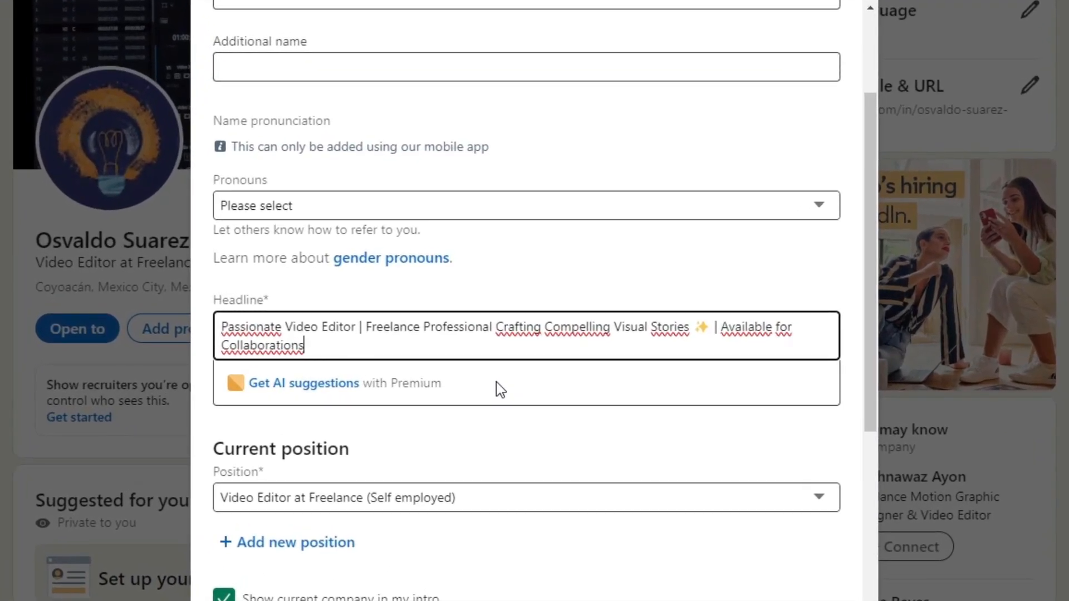
scroll("down", 3)
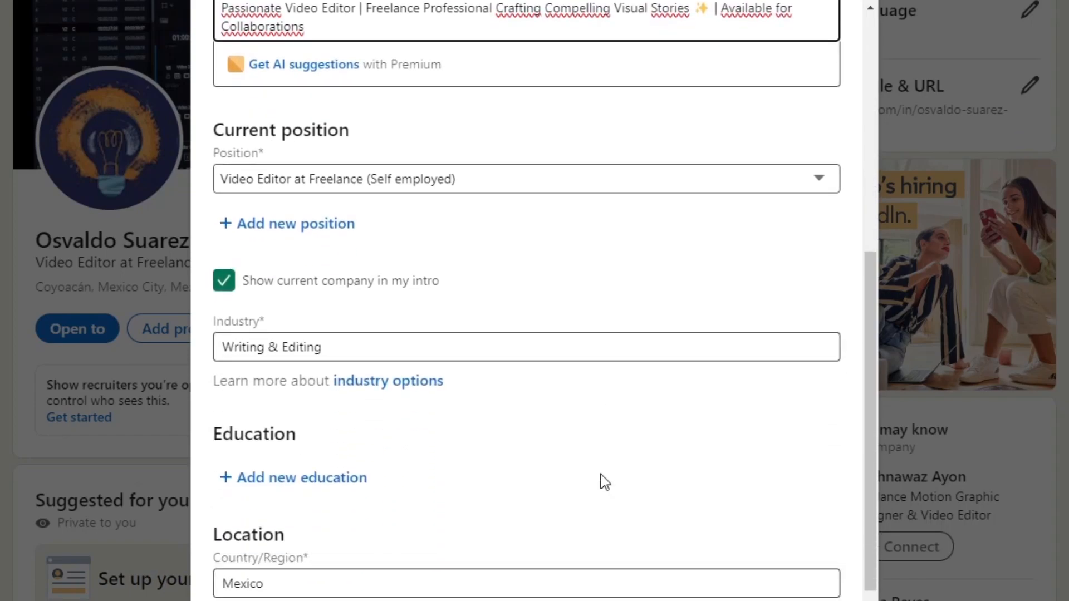
scroll("down", 3)
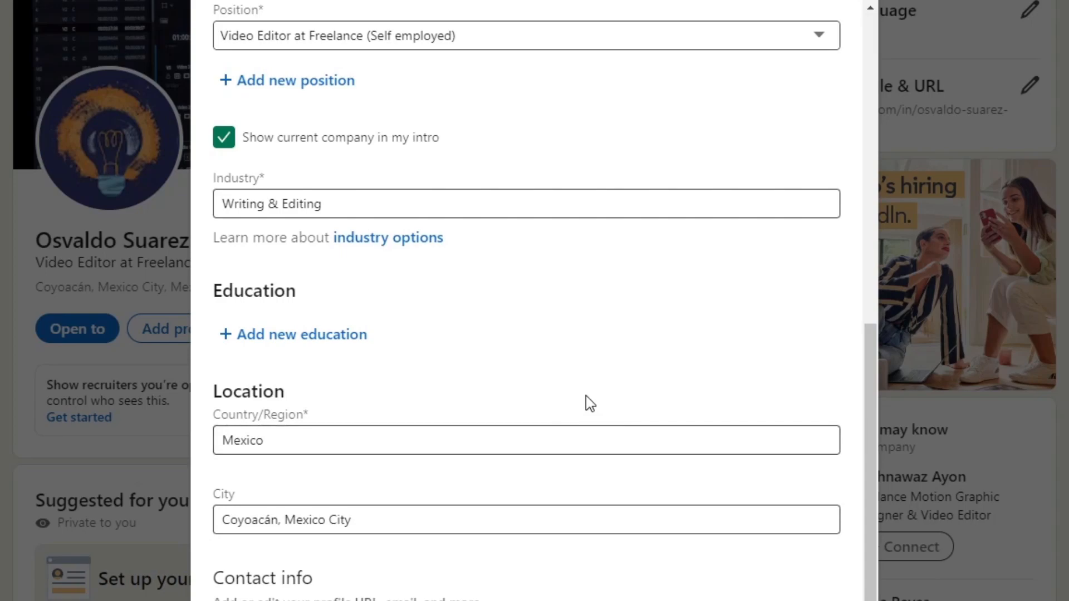
mouse_move(521, 406)
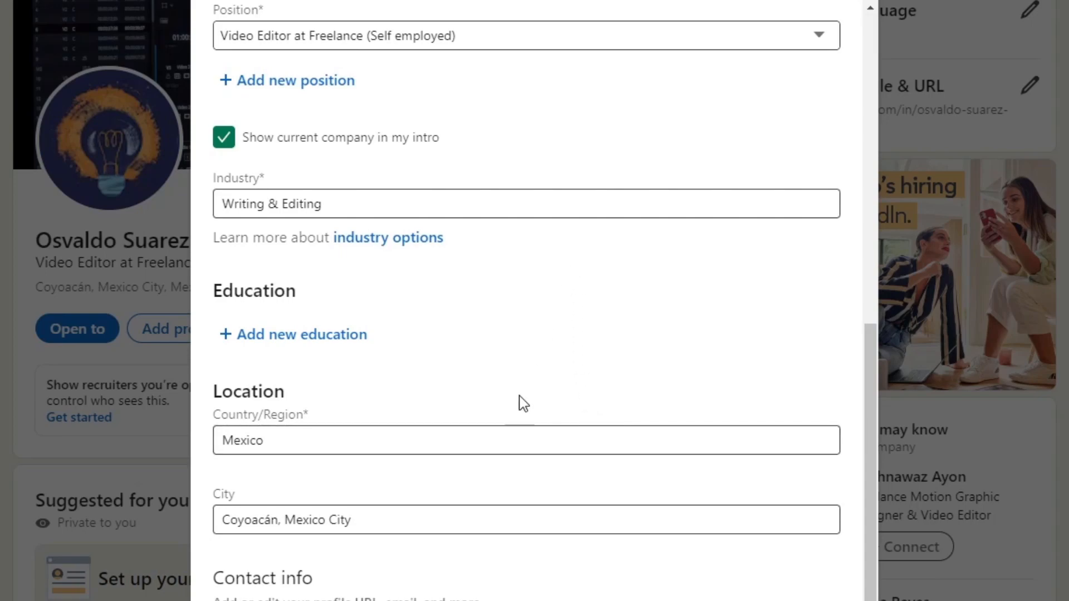
mouse_move(321, 347)
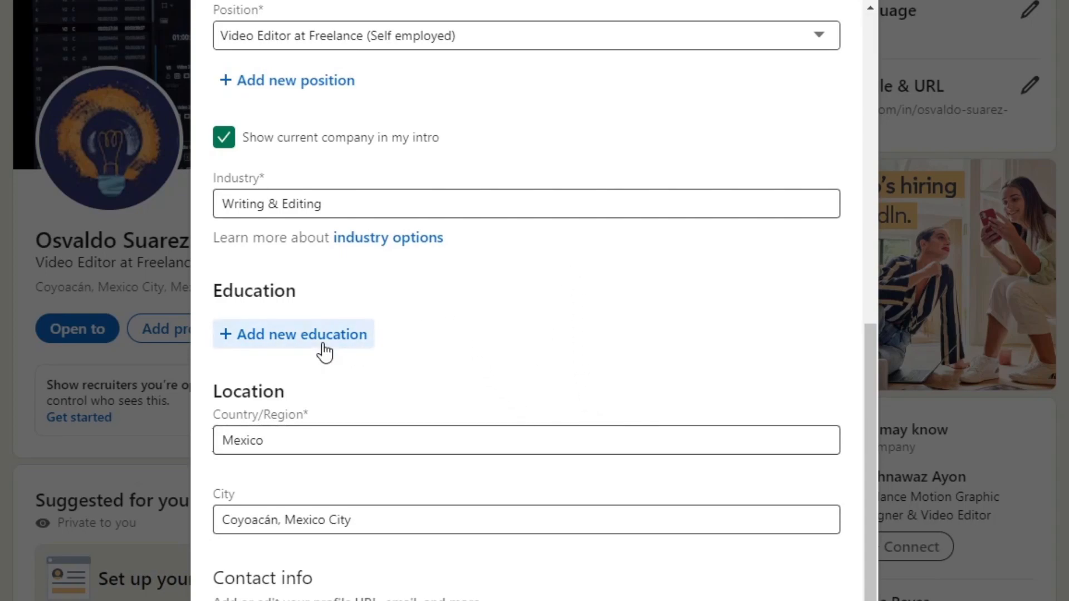
Add SAE Institute México as education and discard the suggested celebration post.
left_click(301, 334)
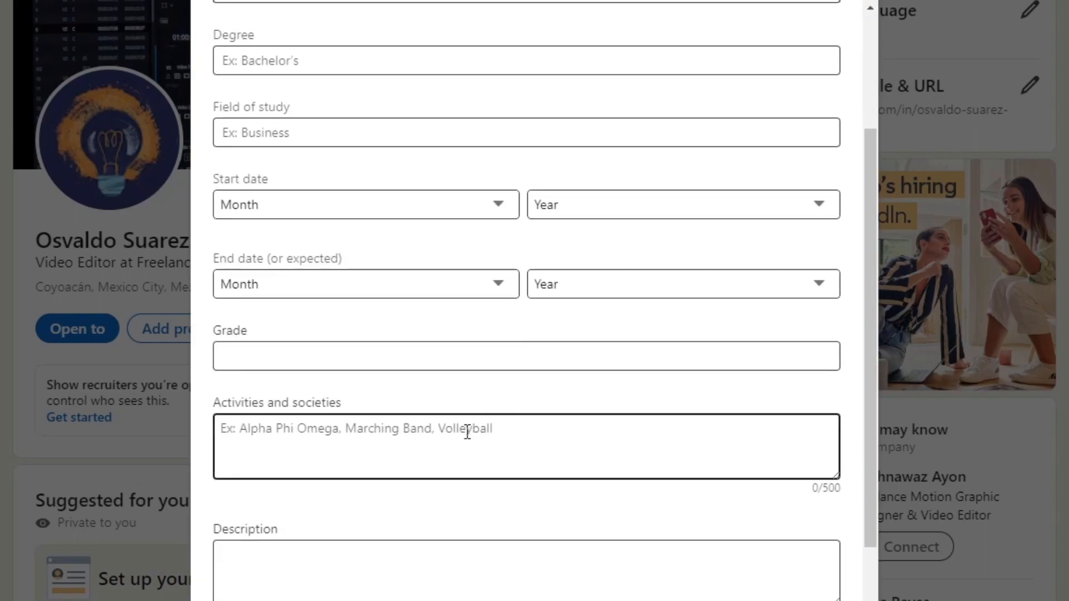
double_click(317, 403)
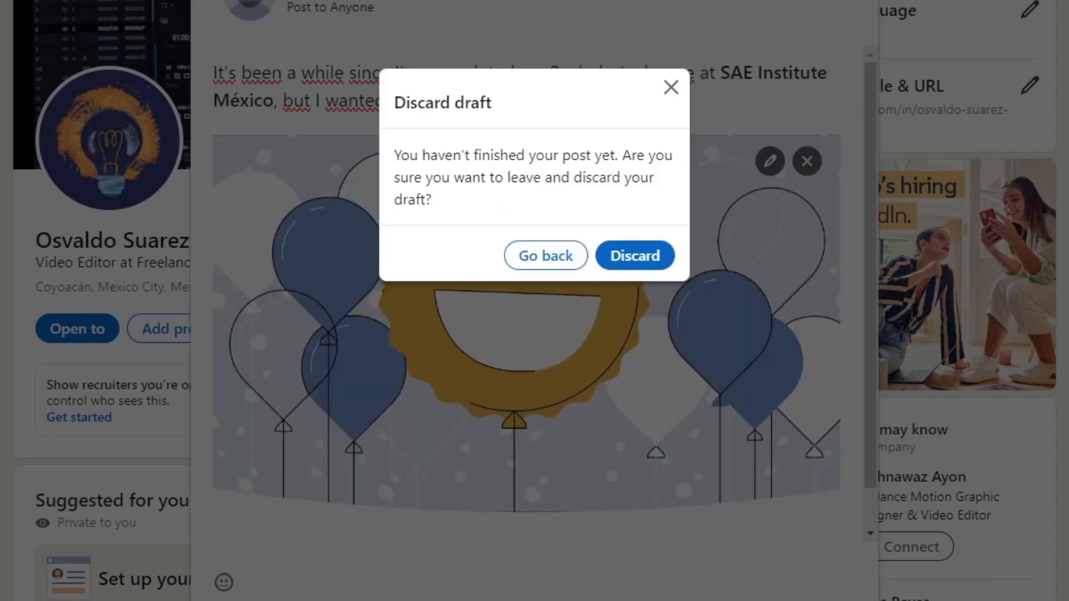
left_click(635, 256)
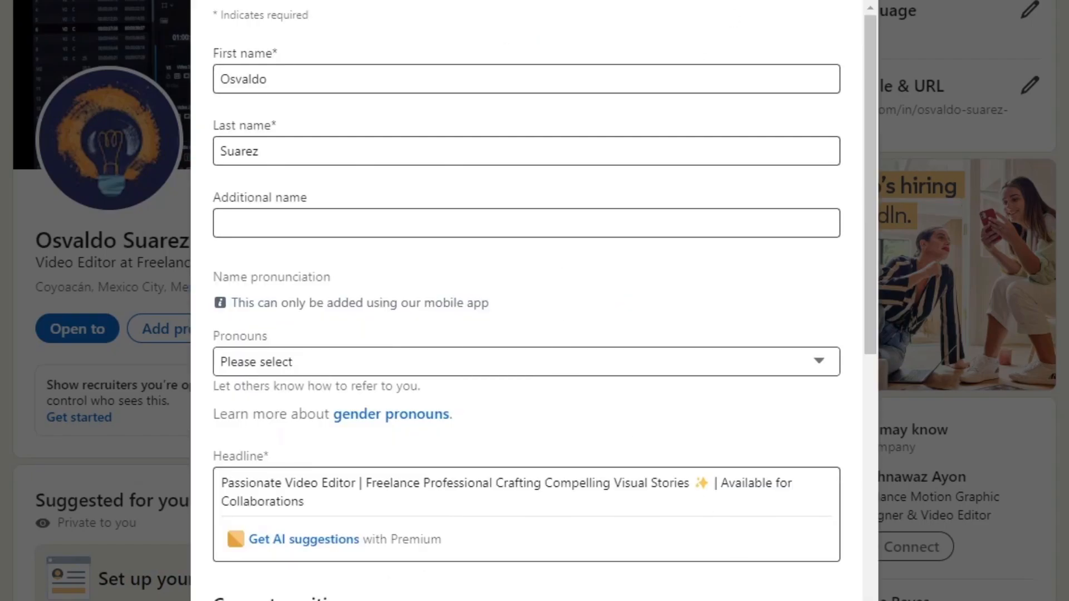
mouse_move(617, 572)
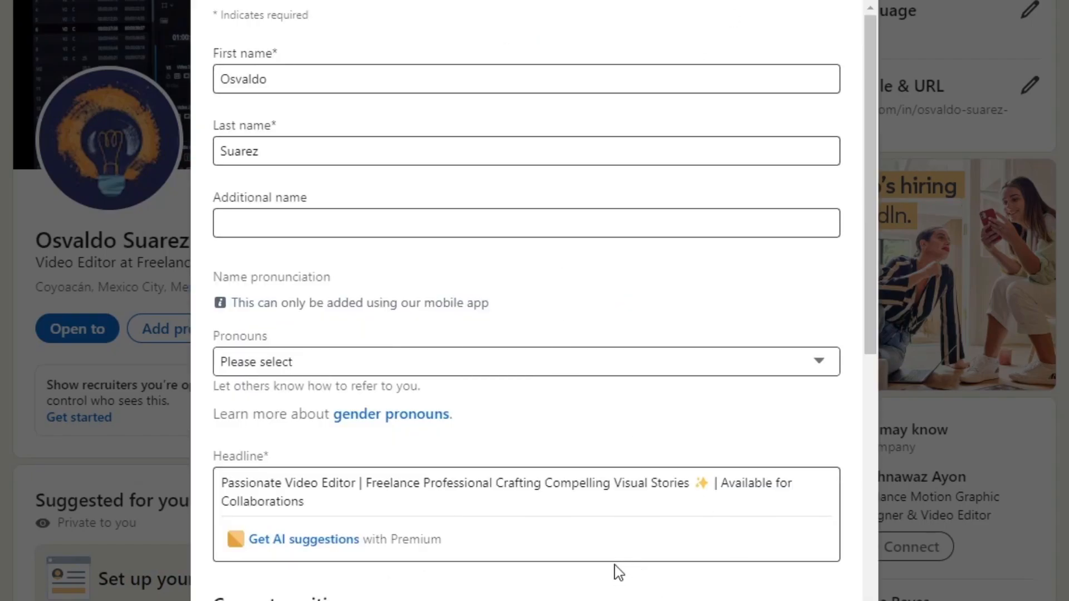
scroll("down", 3)
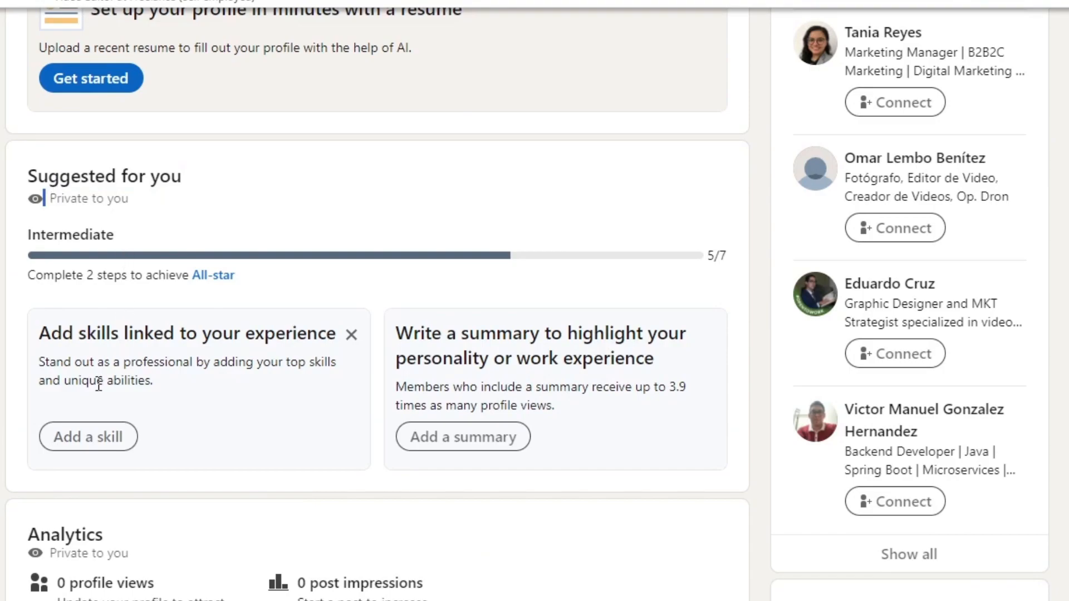
Add a skill to the profile and decline adding more skills.
left_click(86, 437)
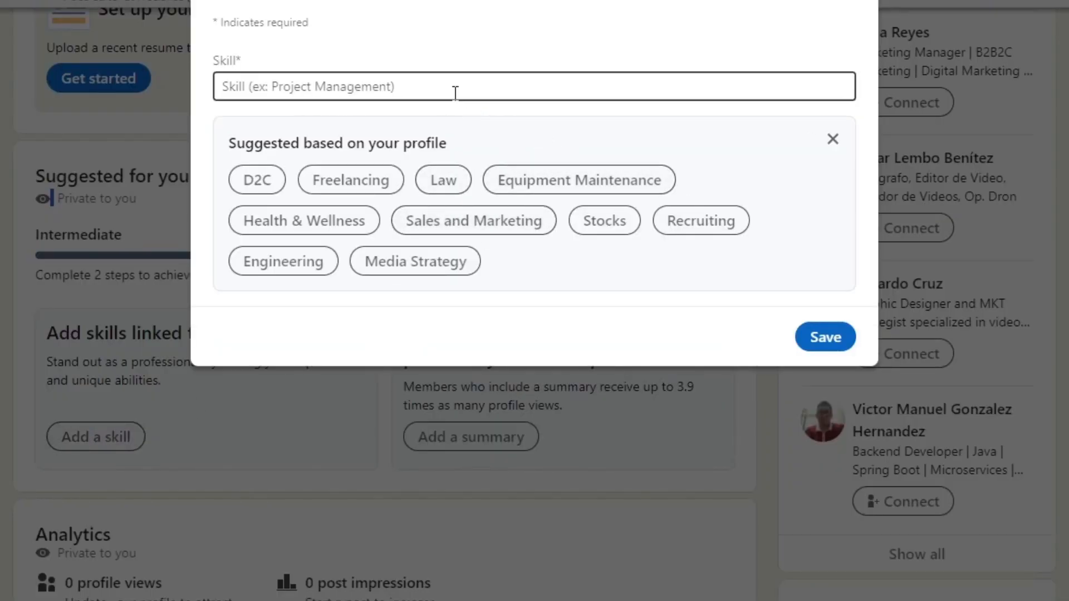
left_click(824, 337)
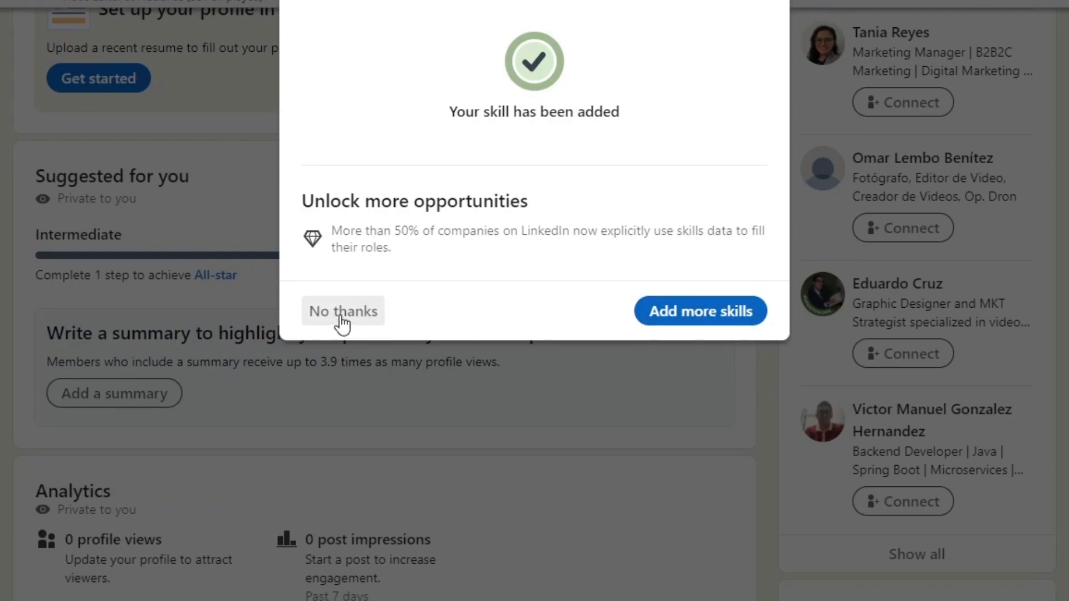
left_click(343, 312)
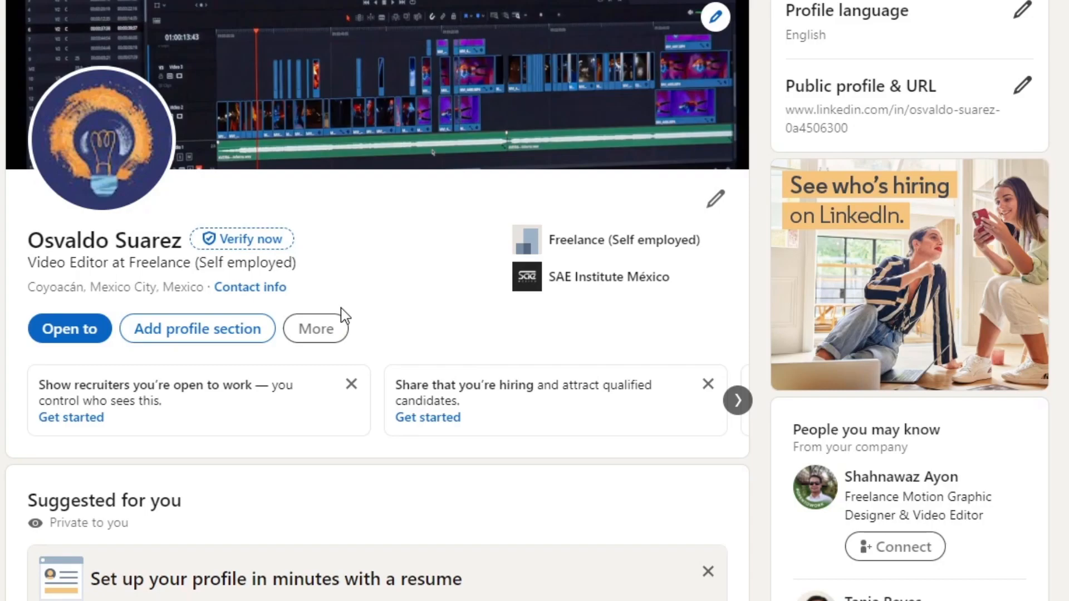
Replace the lightbulb profile picture with a portrait and return to the own profile.
scroll("down", 3)
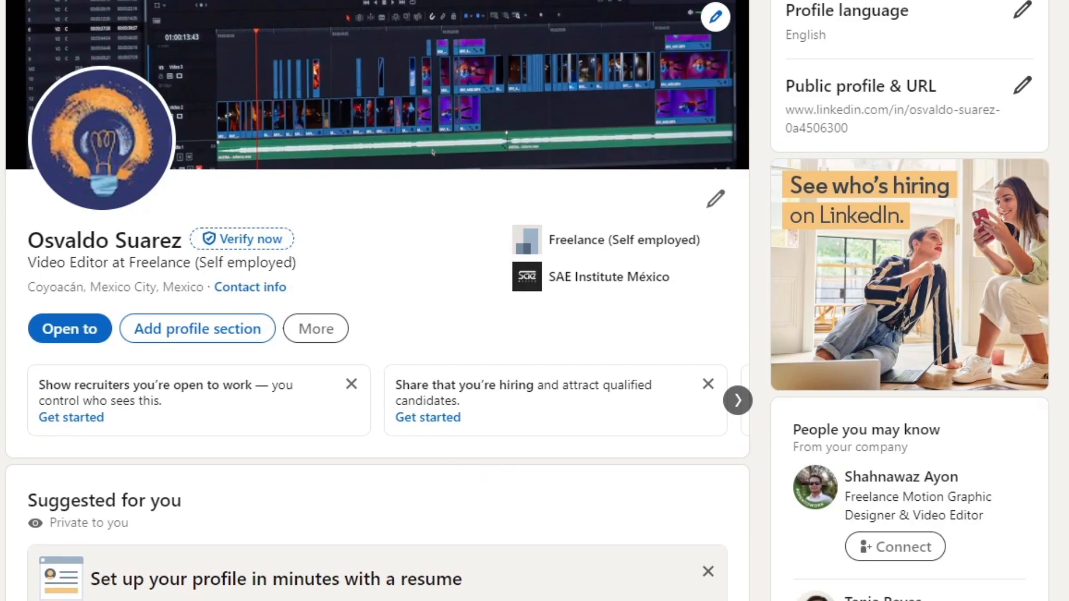
scroll("down", 3)
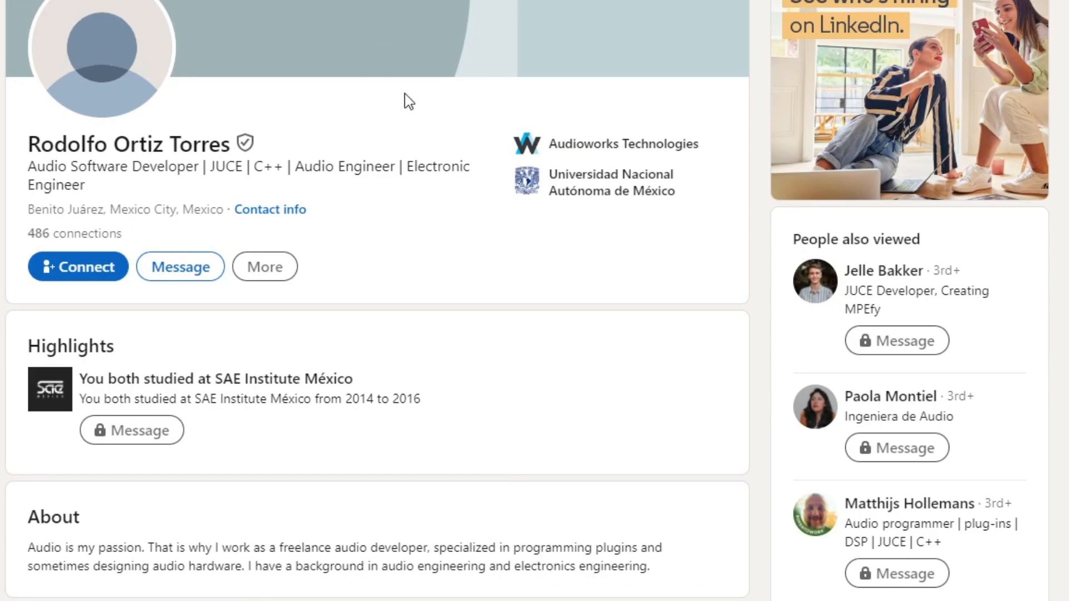
mouse_move(81, 268)
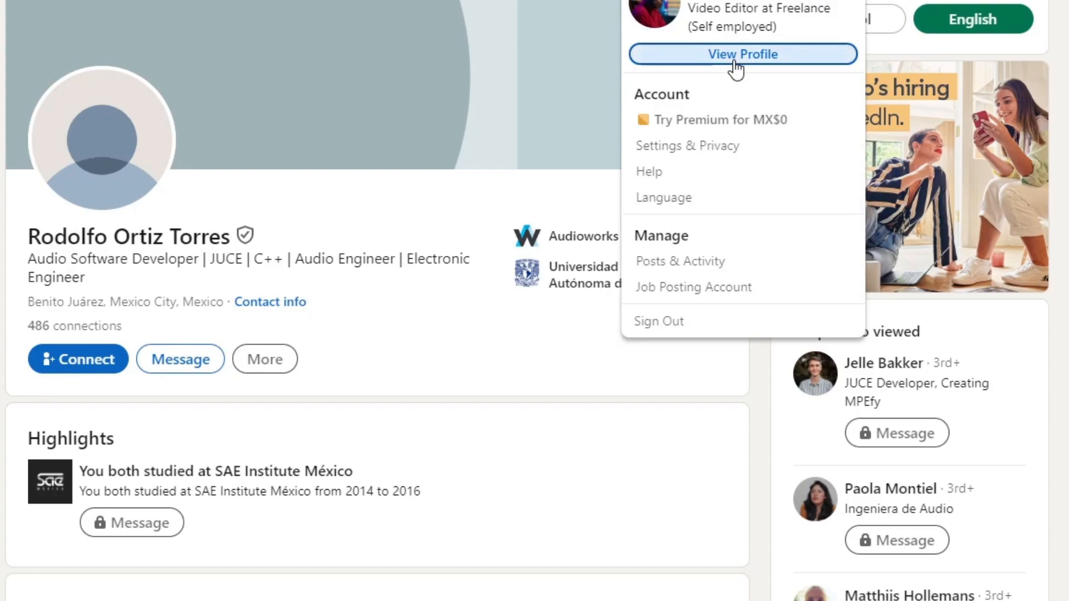
left_click(741, 54)
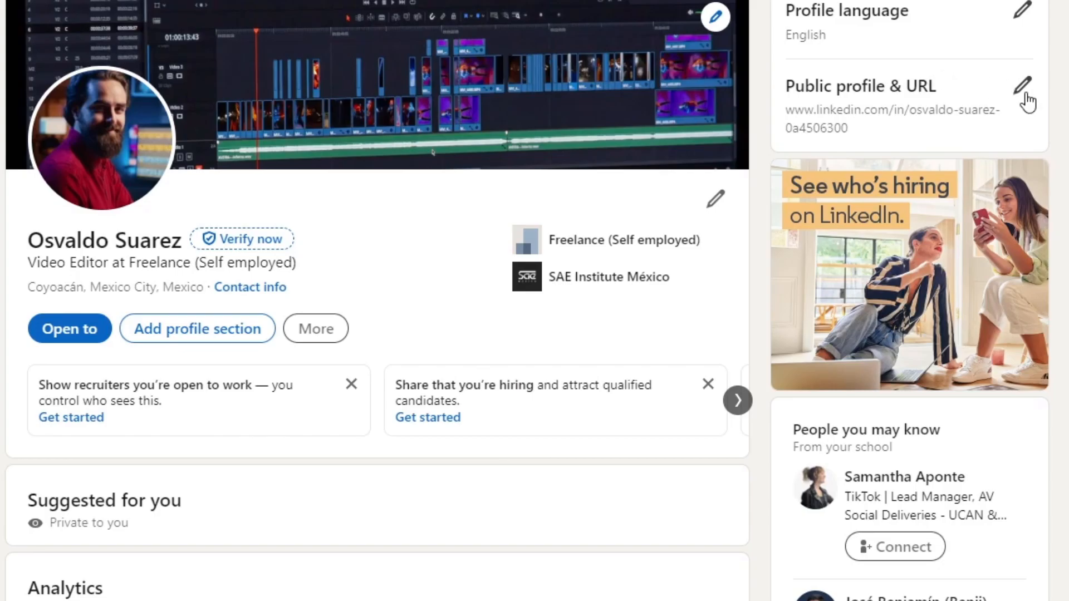
Open the Public profile & URL settings page.
left_click(1022, 85)
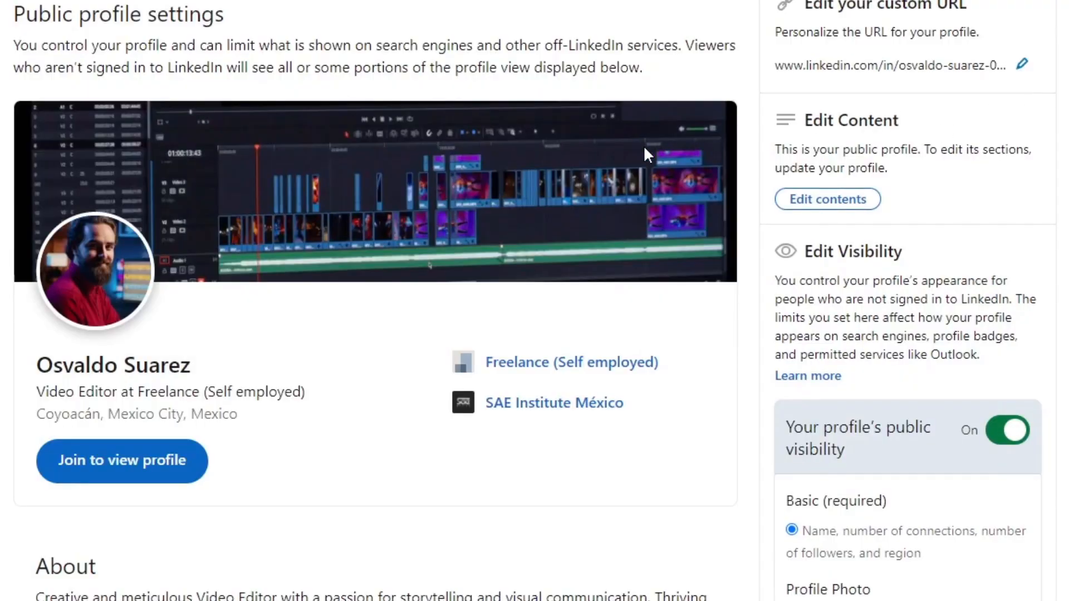
mouse_move(624, 161)
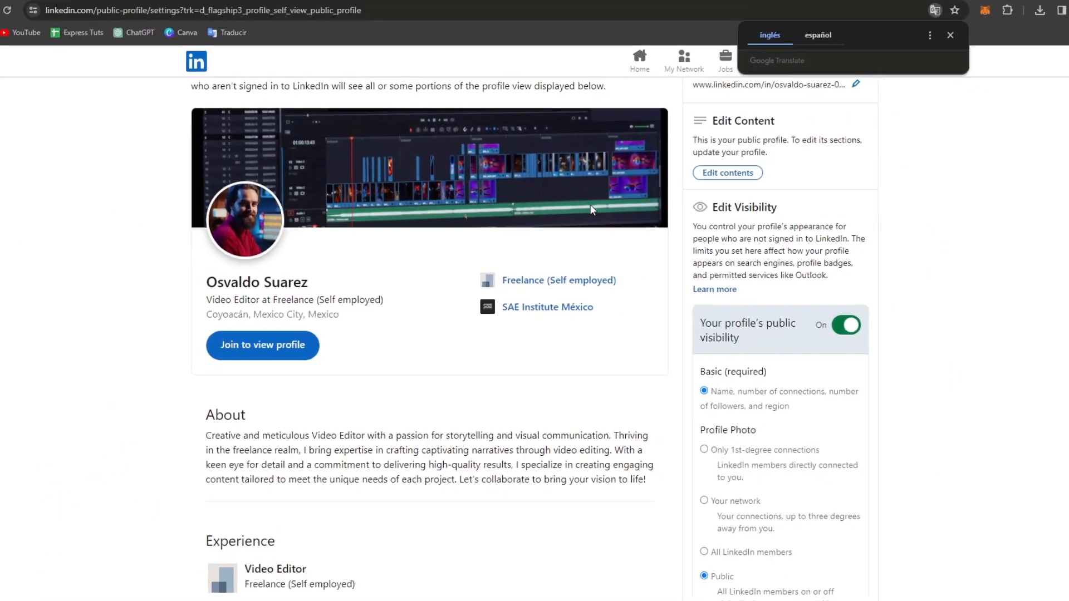
scroll("down", 3)
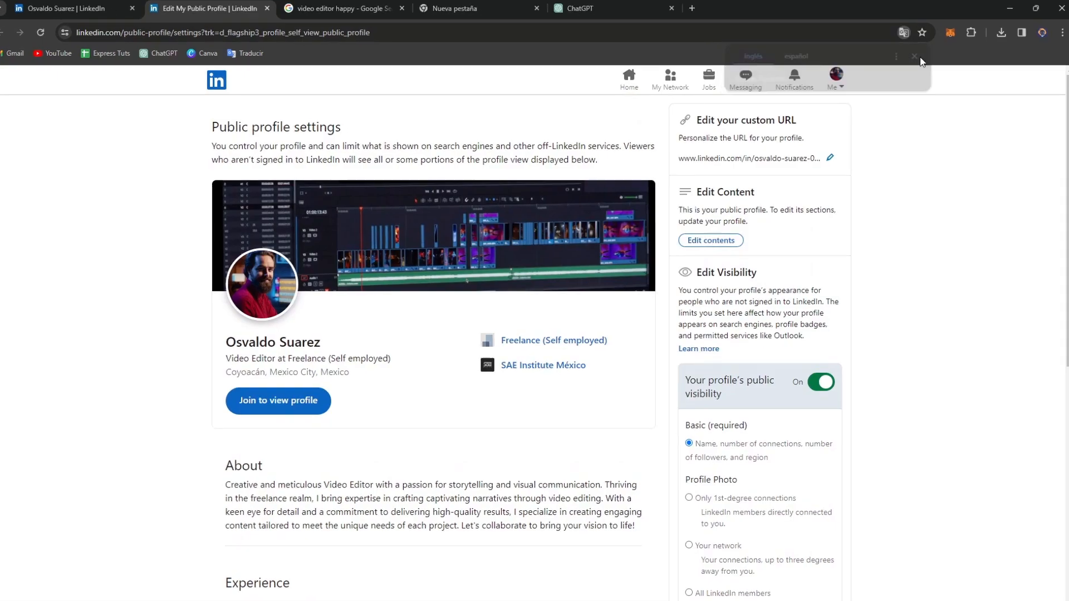
Edit the custom public profile URL in its editor and save, keeping the original address.
left_click(829, 158)
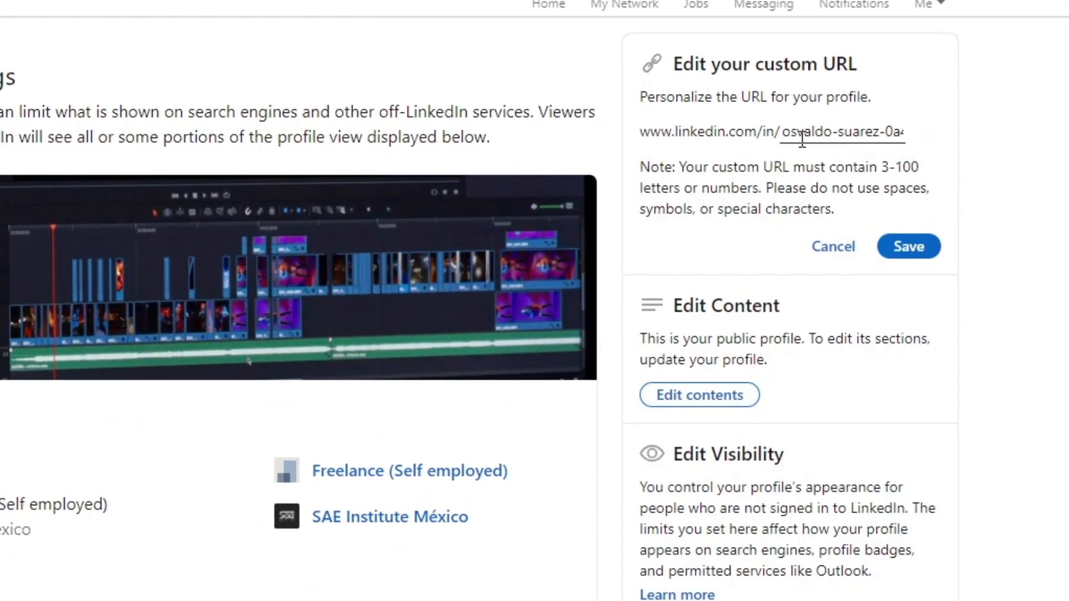
double_click(859, 132)
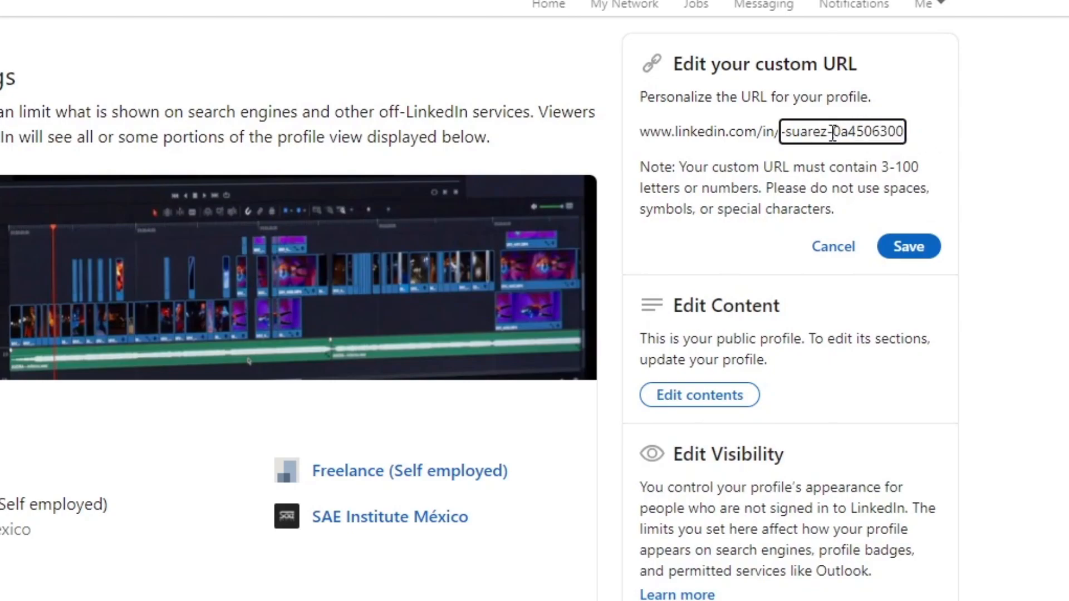
left_click(909, 246)
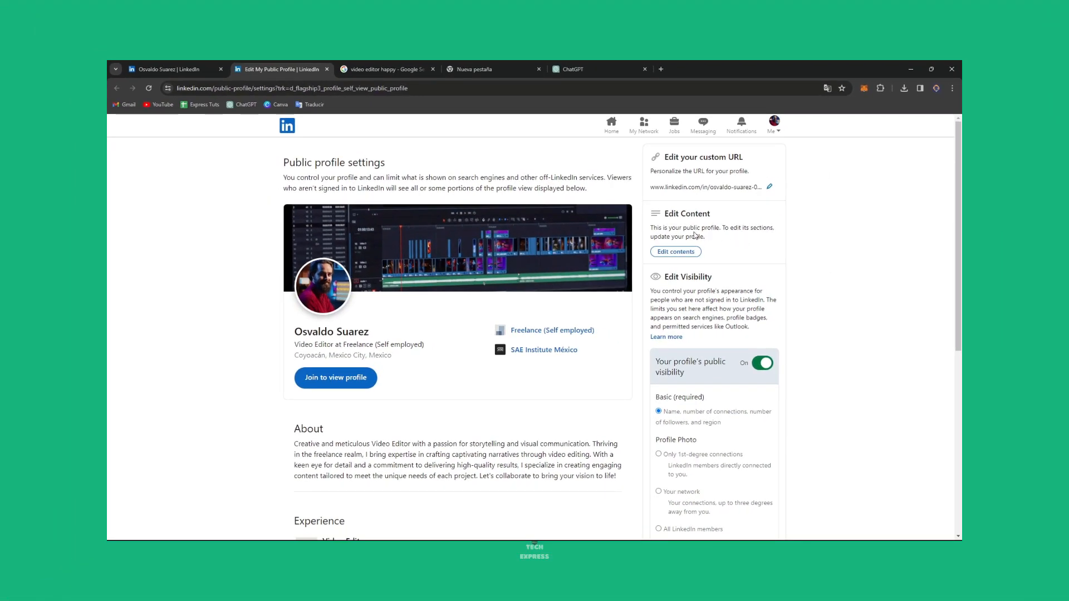
Return to the main profile page showing the osvaldo-suarez-0a4506300 public URL.
scroll("down", 3)
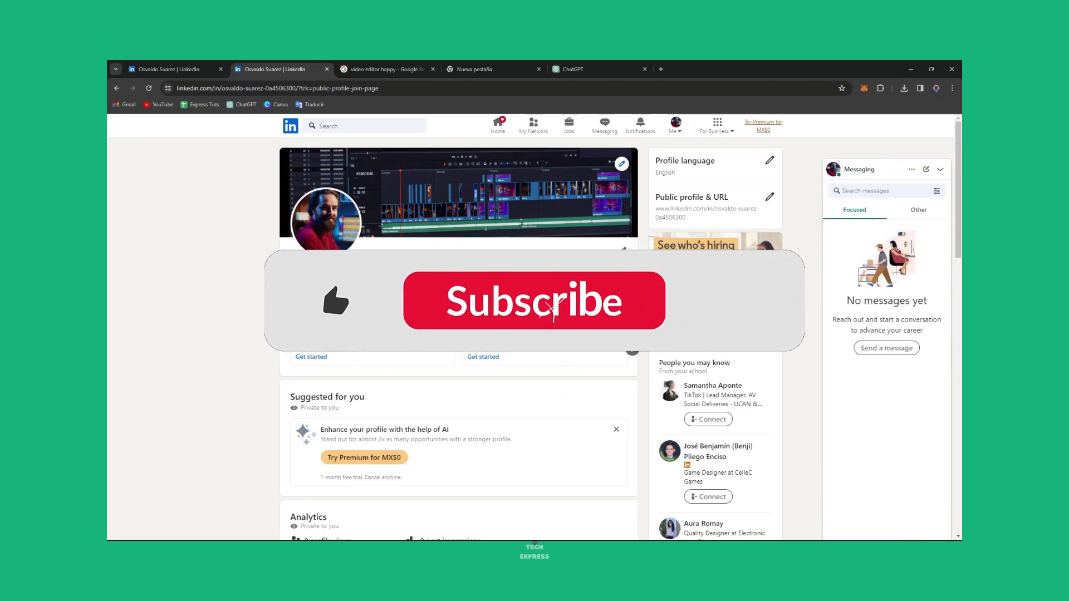
left_click(550, 306)
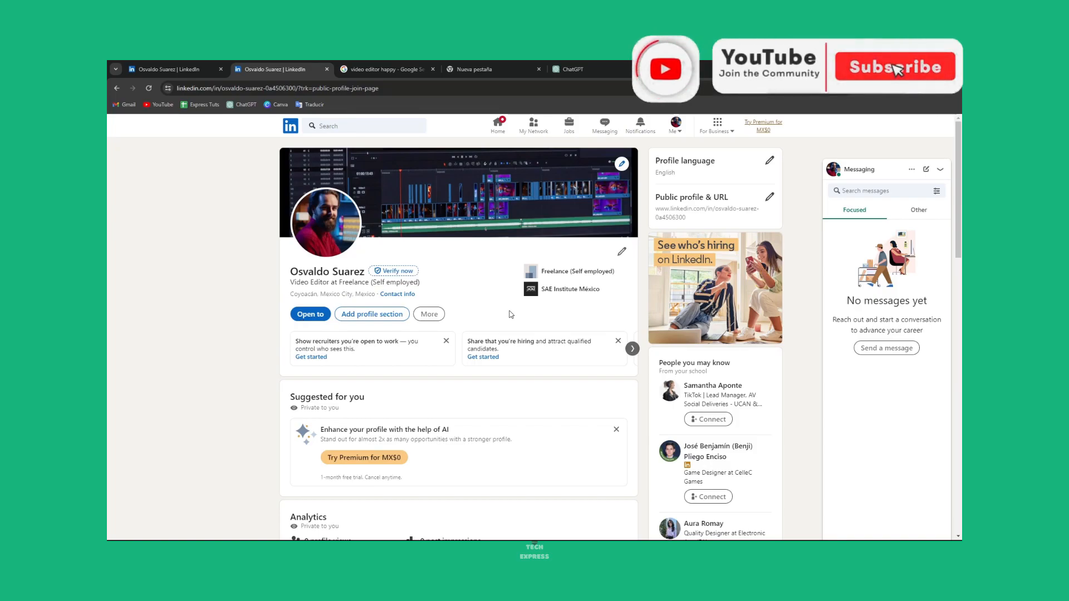
left_click(895, 67)
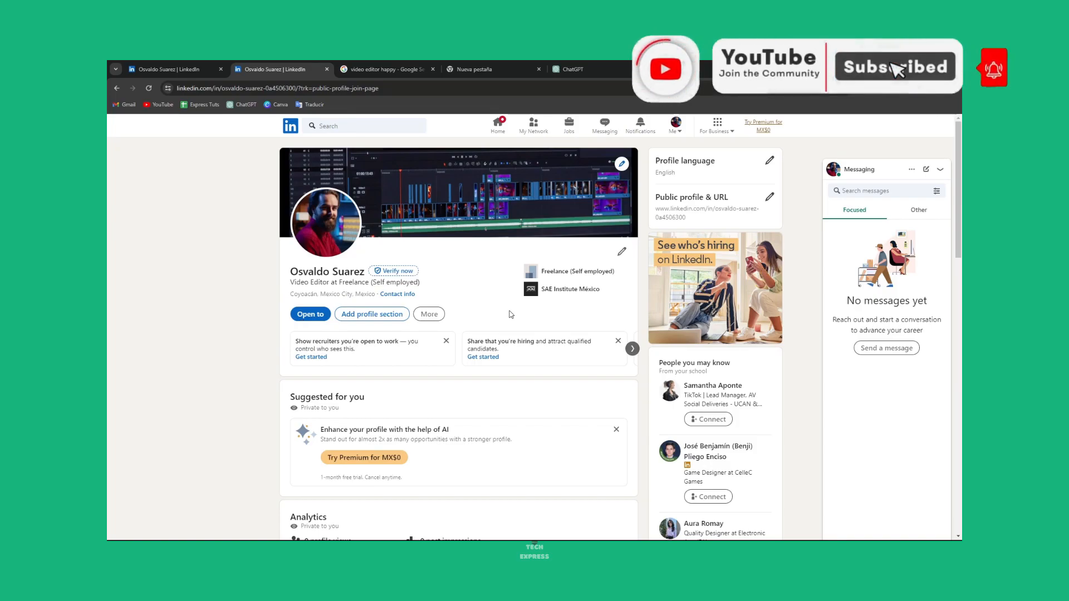